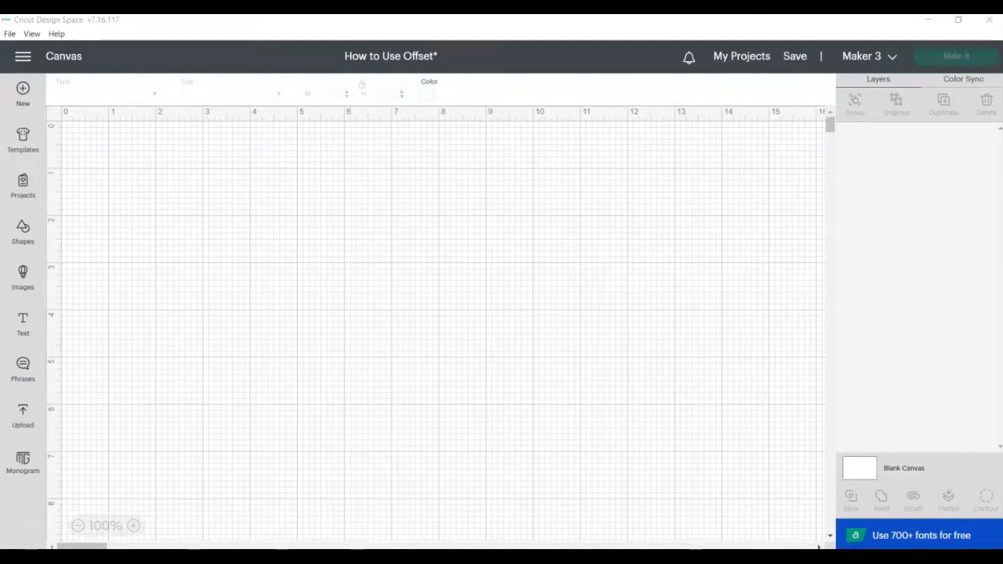
mouse_move(23, 274)
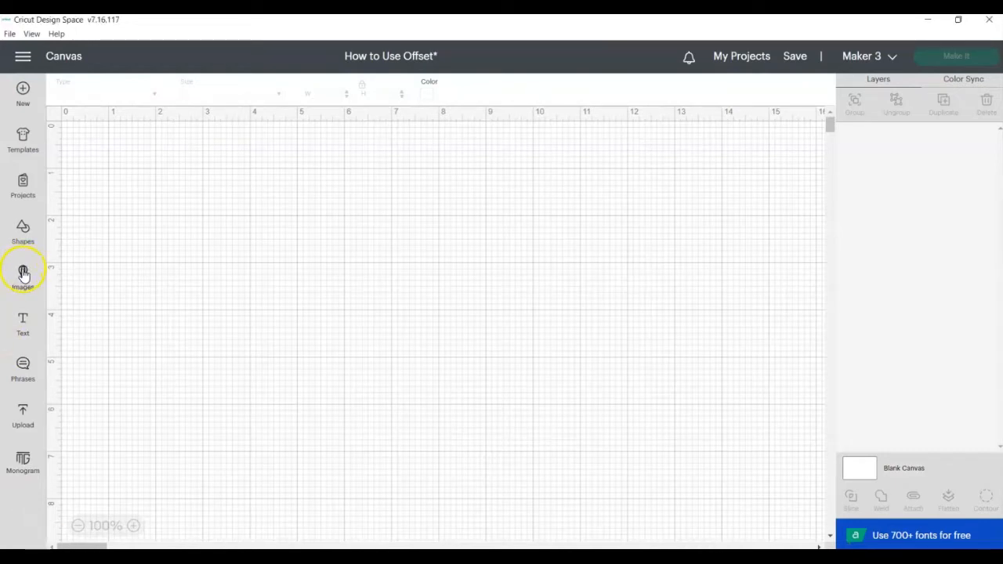
Search Images for 'blue butterfly' and add the blue butterfly and teal butterflies images.
click(23, 273)
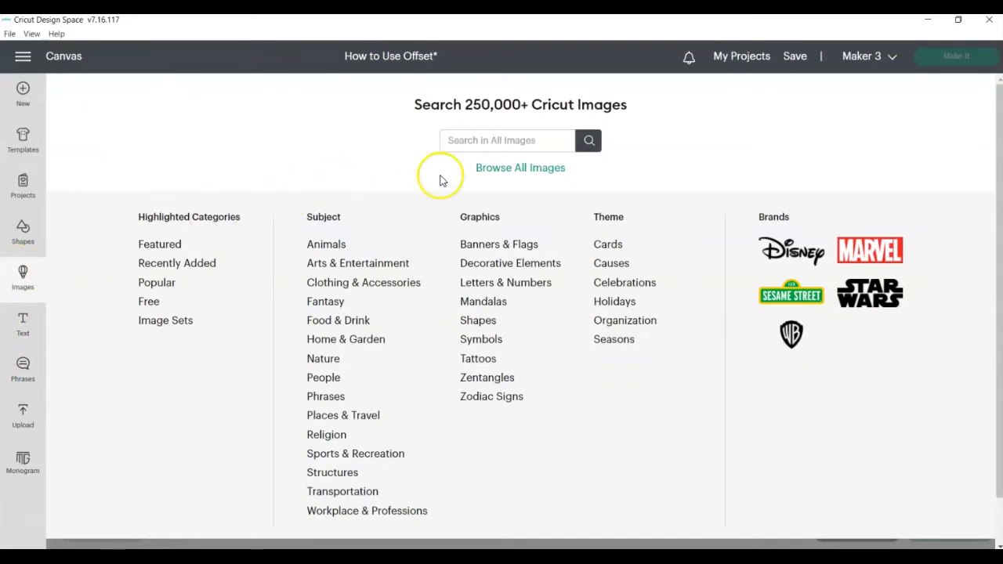
text(blue butterfly)
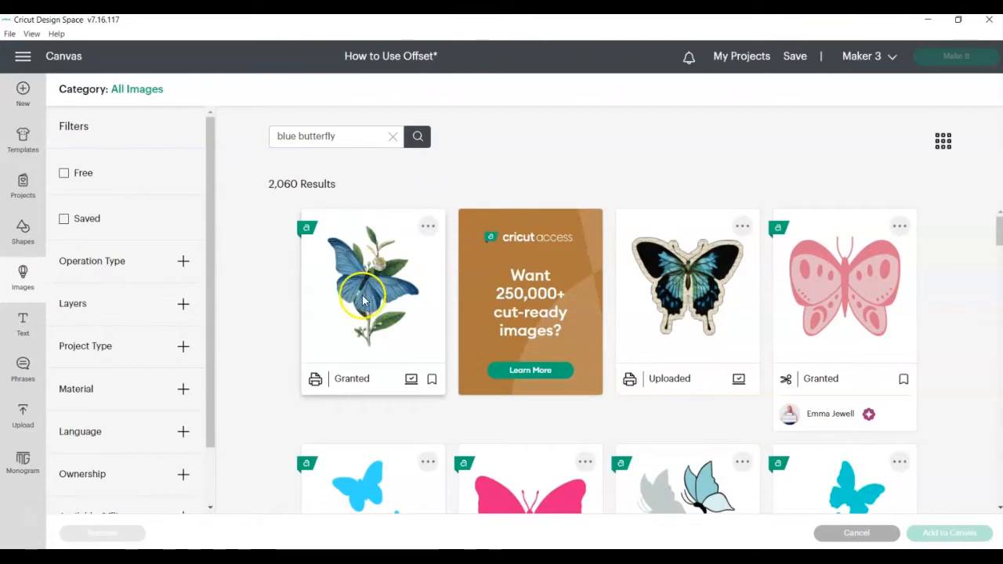
scroll(down, 3)
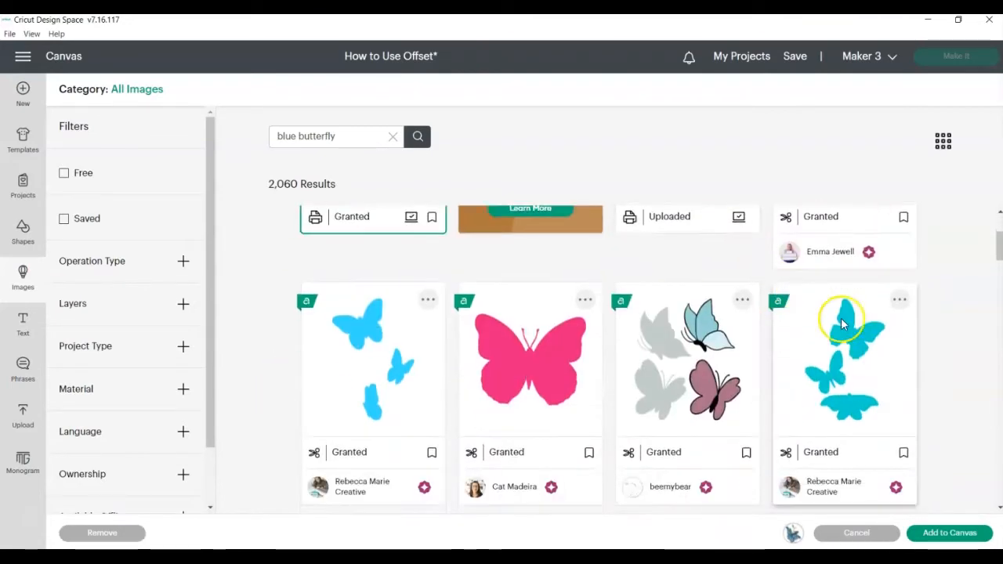
scroll(down, 3)
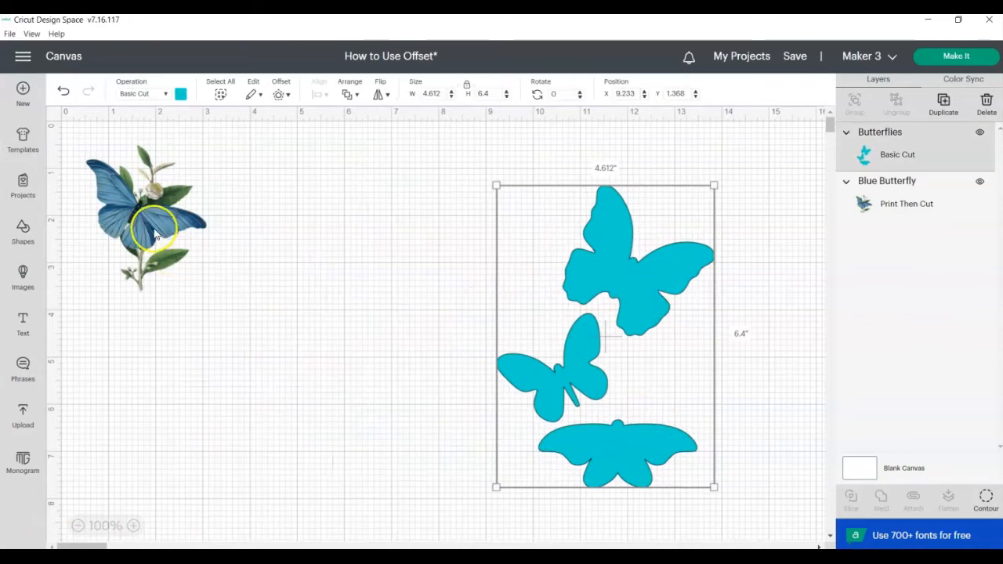
Center the blue butterfly and apply a 0.25 in rounded-corner offset to it.
drag(145, 219, 330, 372)
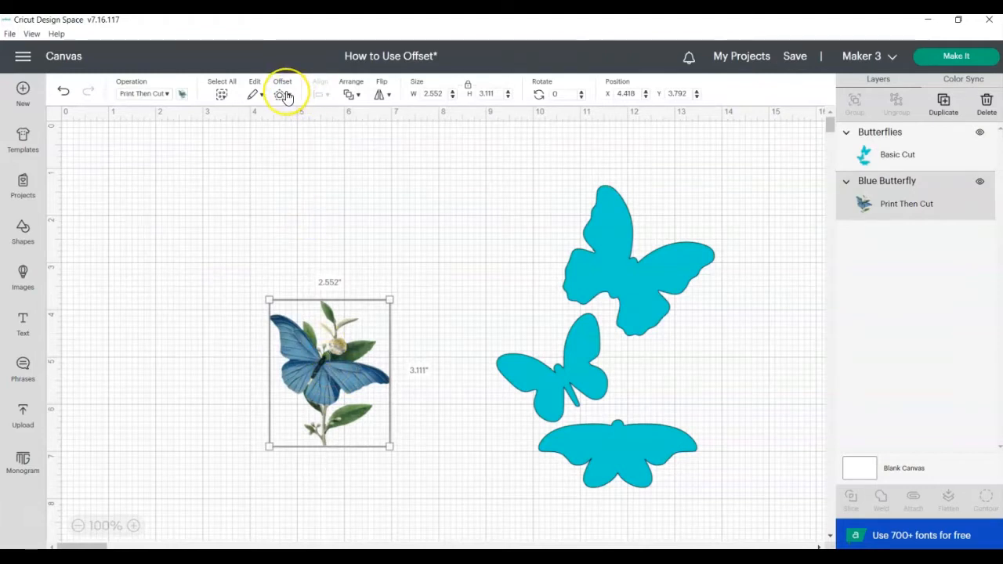
click(281, 93)
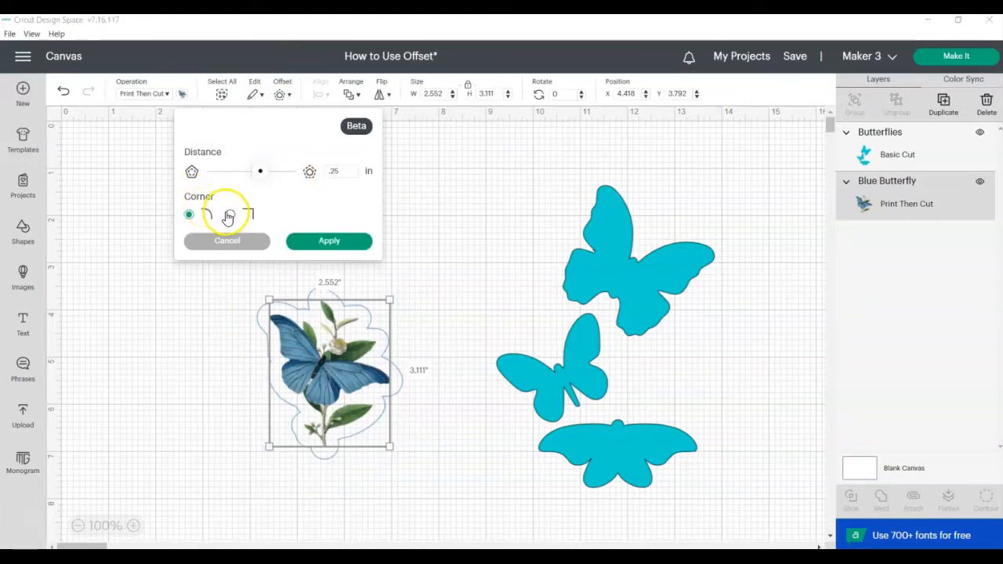
click(229, 214)
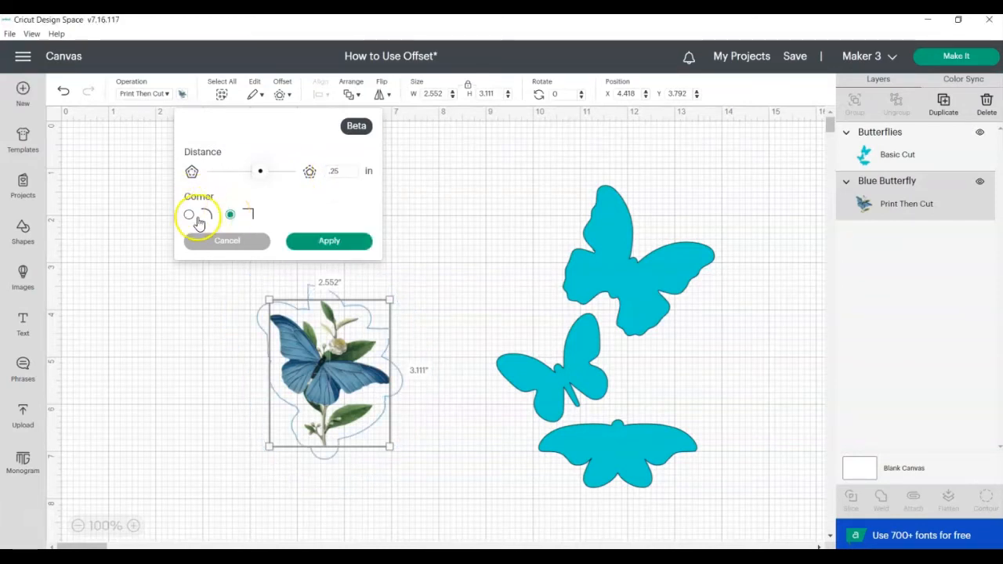
click(189, 215)
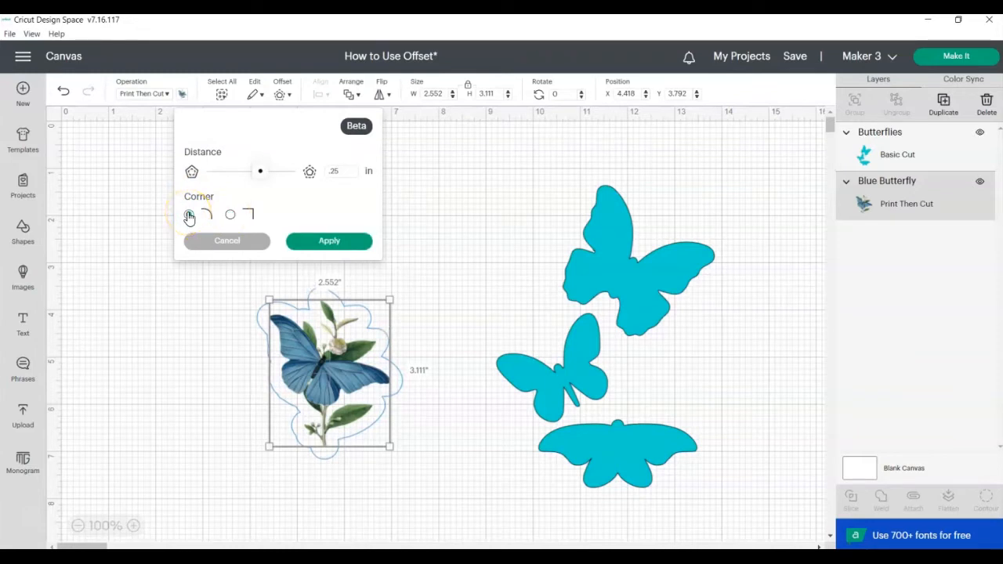
click(189, 214)
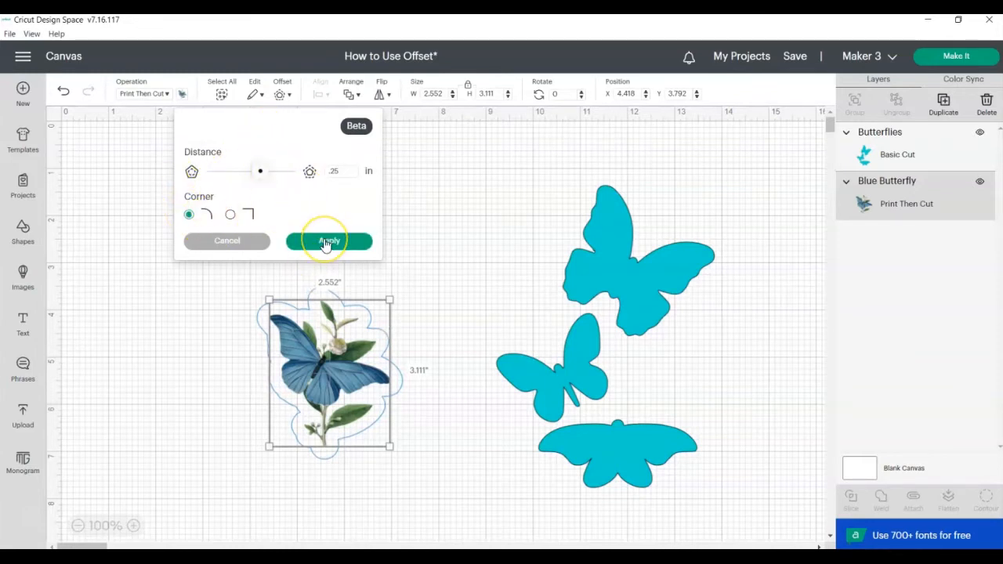
click(329, 241)
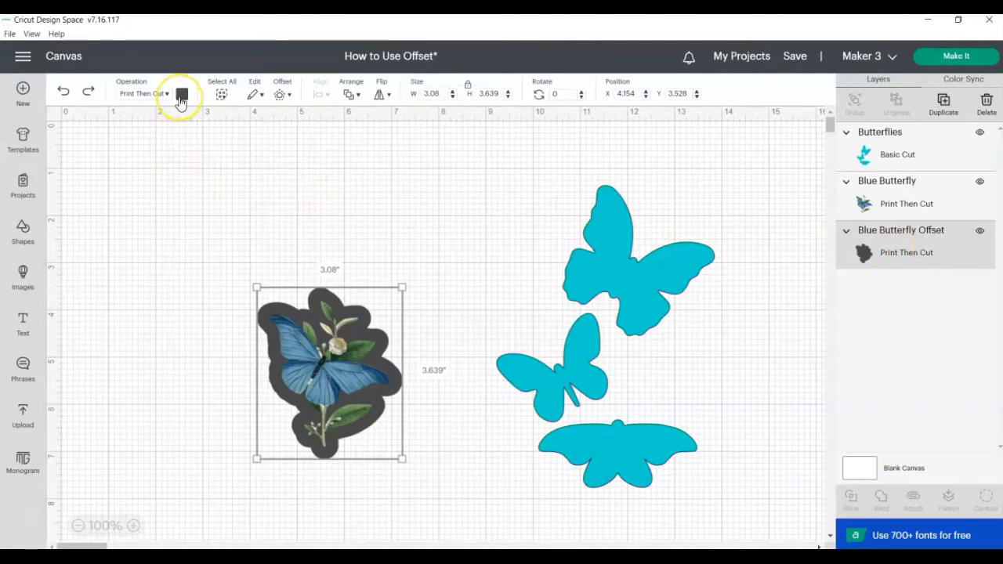
Color the butterfly's offset white, then select the butterfly together with its offset.
click(182, 93)
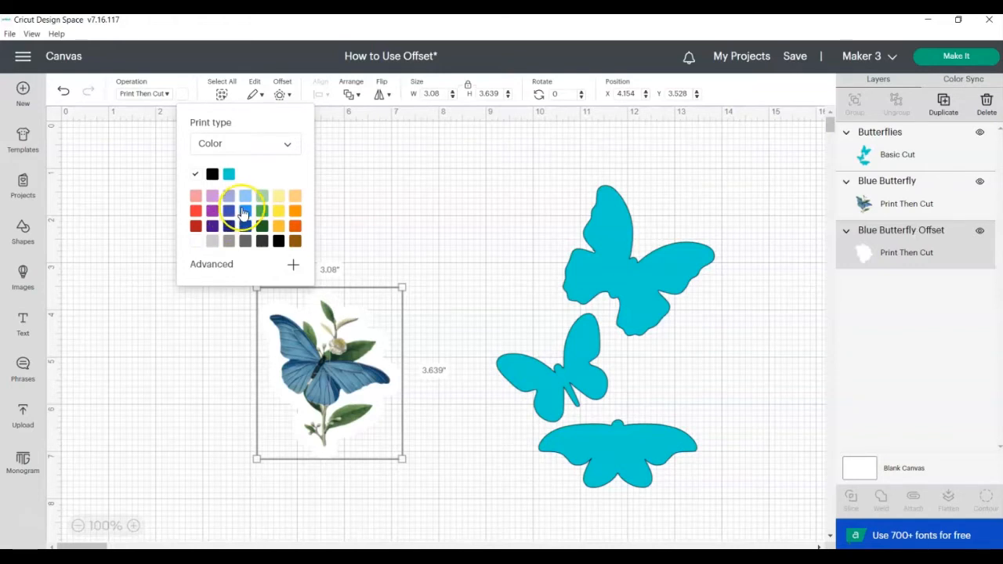
click(228, 195)
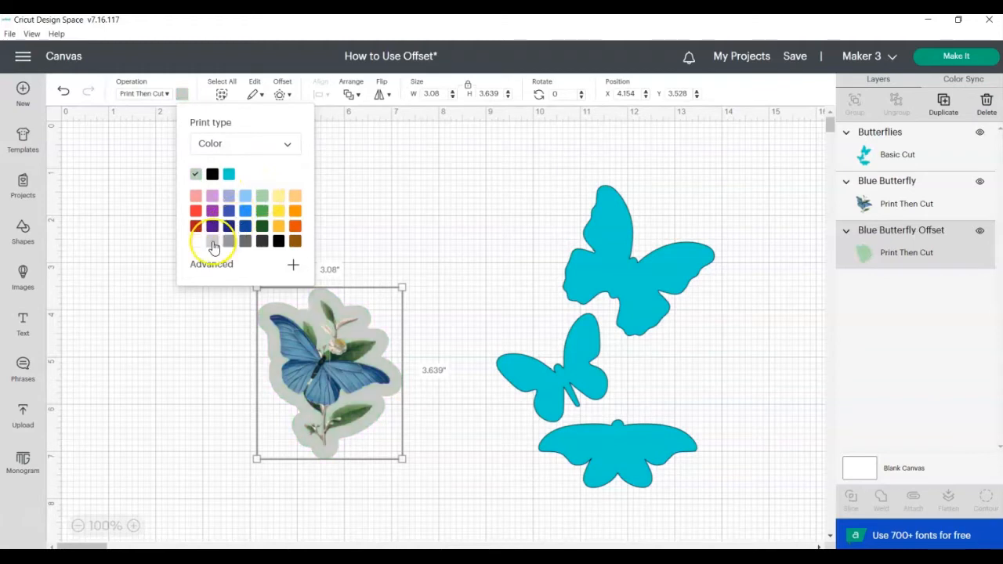
click(195, 242)
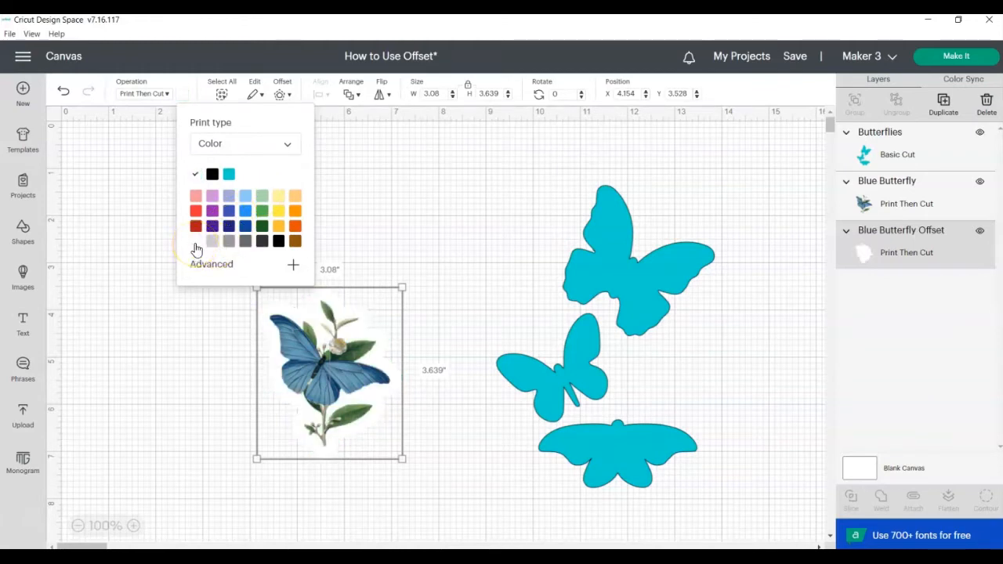
click(917, 245)
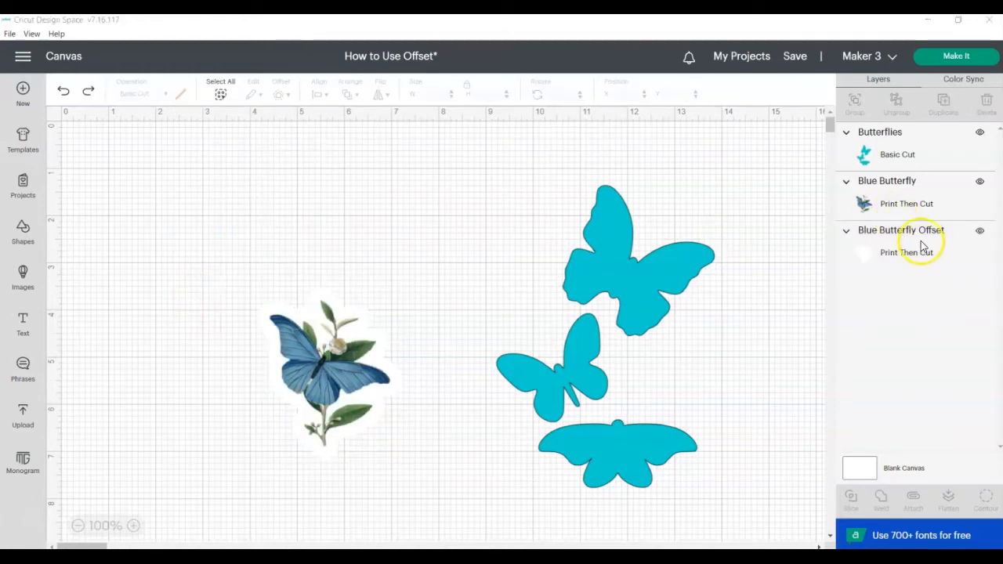
click(923, 233)
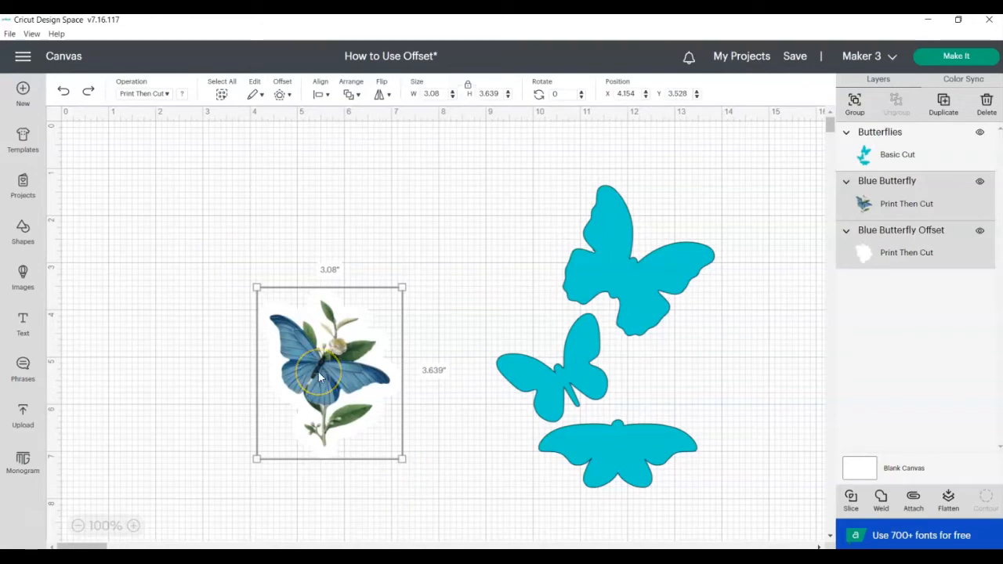
Flatten the butterfly and white offset and move the sticker to the top-left.
click(948, 500)
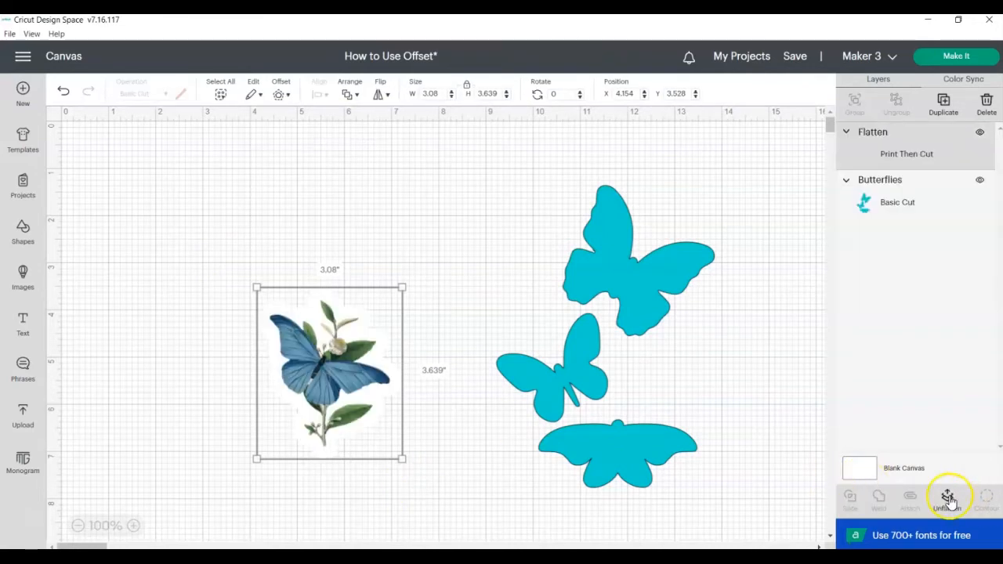
click(947, 498)
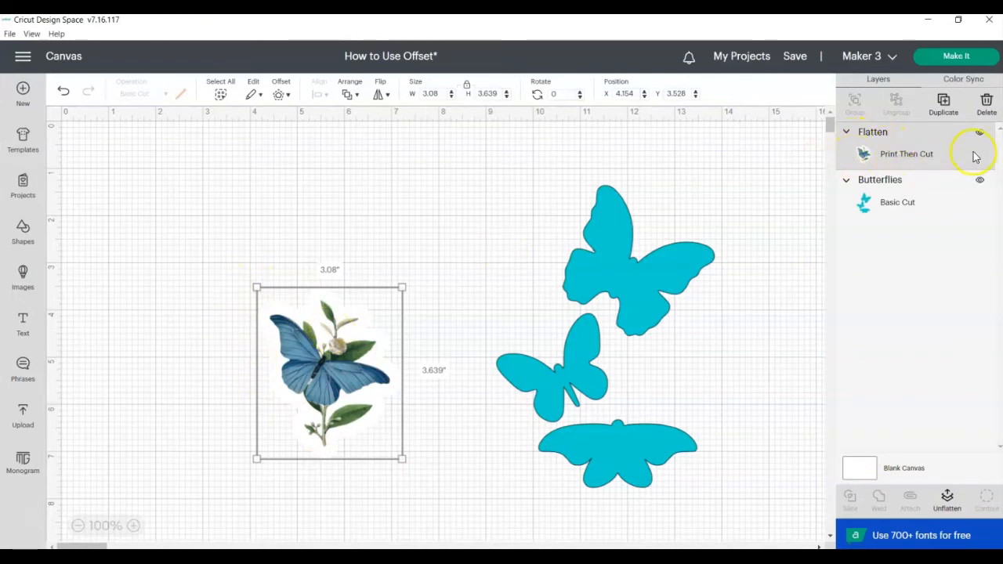
drag(329, 374, 182, 241)
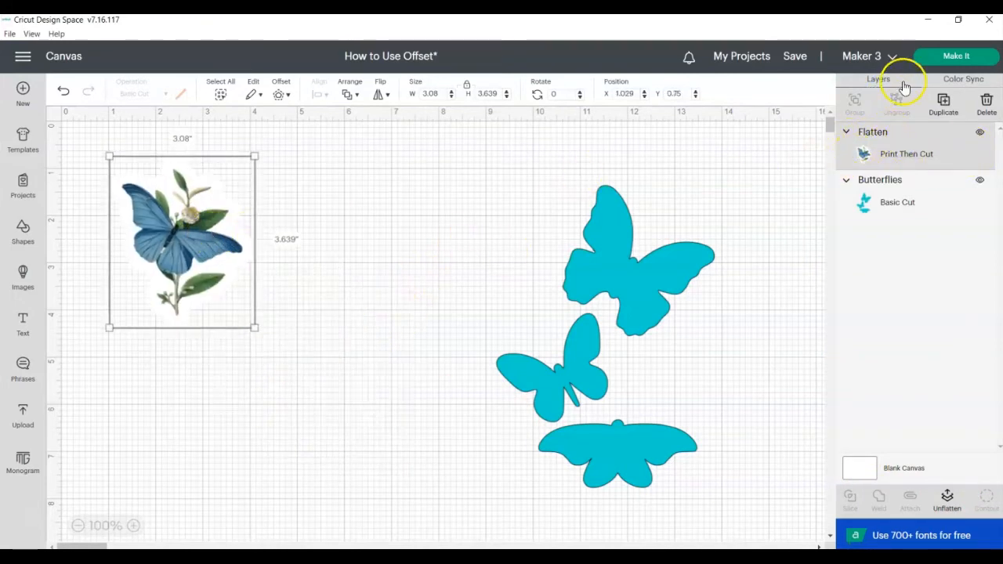
click(955, 56)
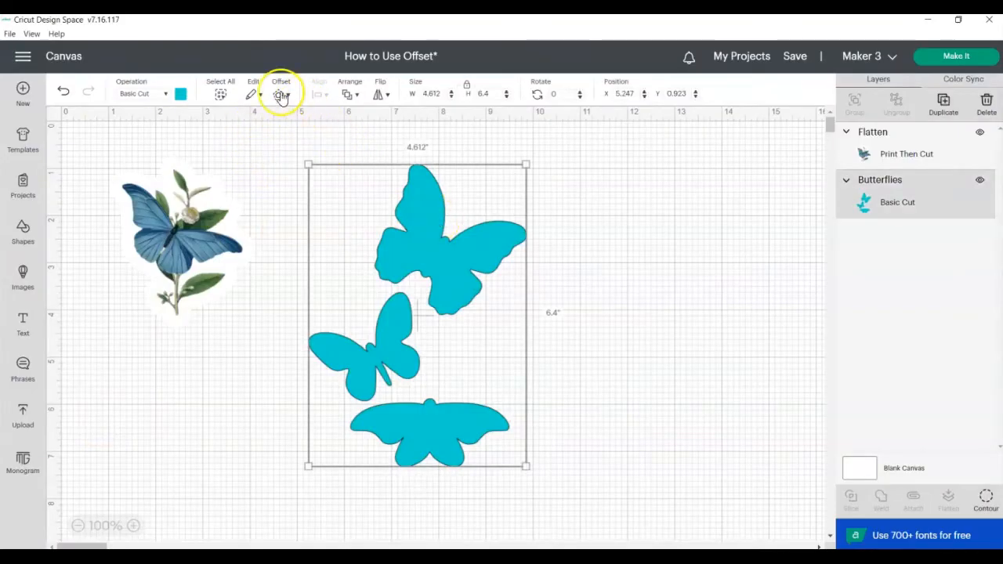
Apply a rounded 0.25 in offset around the three teal butterflies.
click(281, 94)
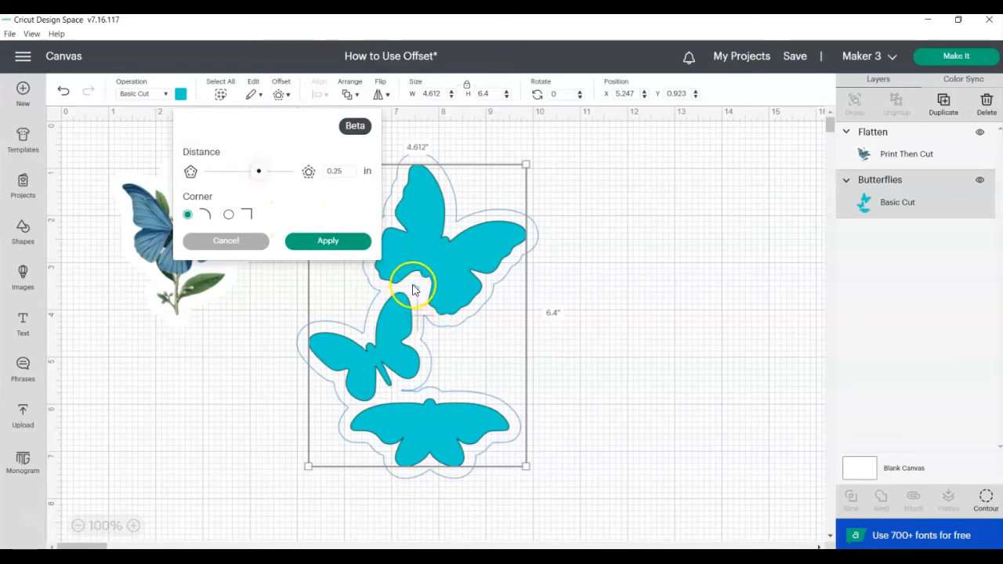
mouse_move(419, 294)
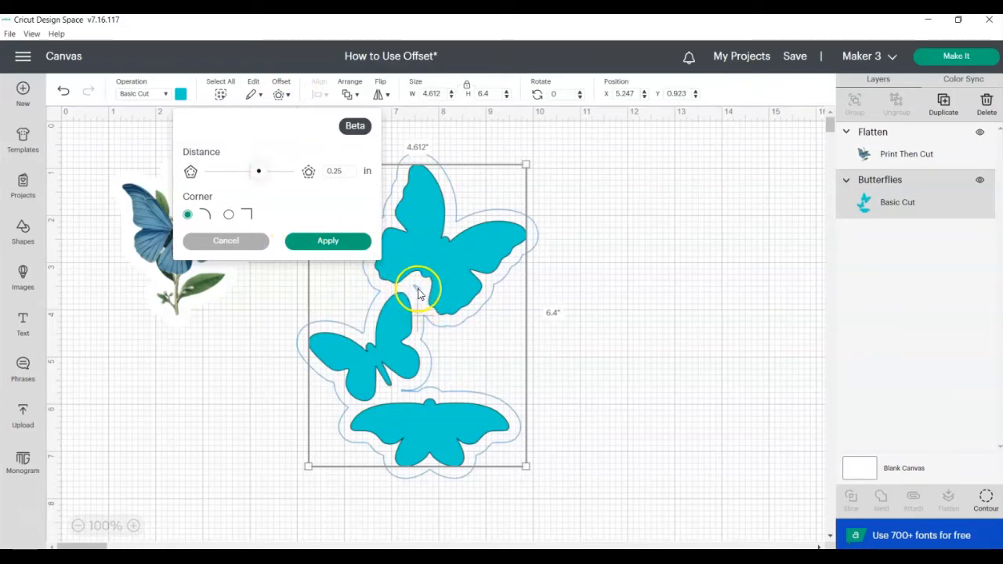
drag(259, 171, 266, 171)
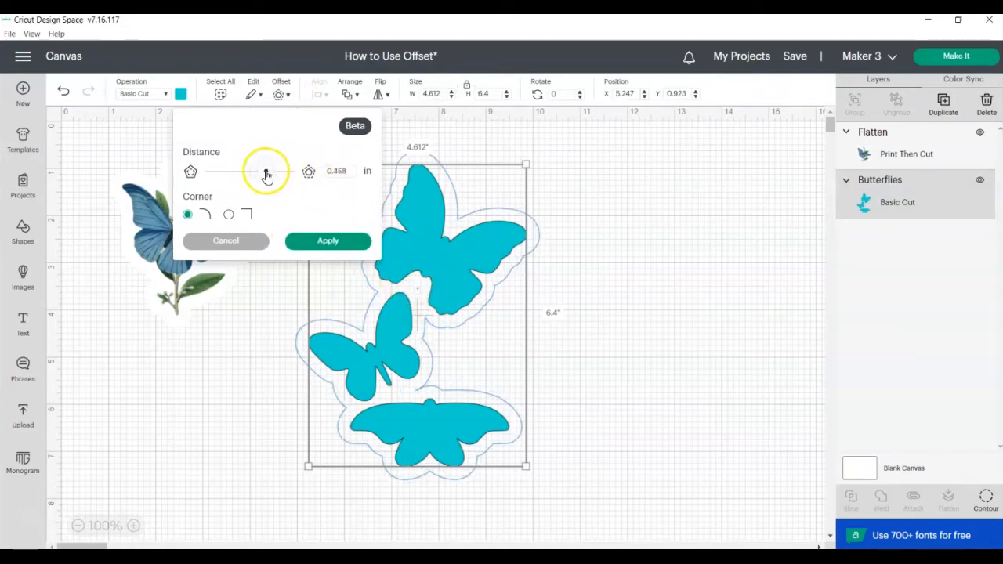
drag(267, 171, 265, 171)
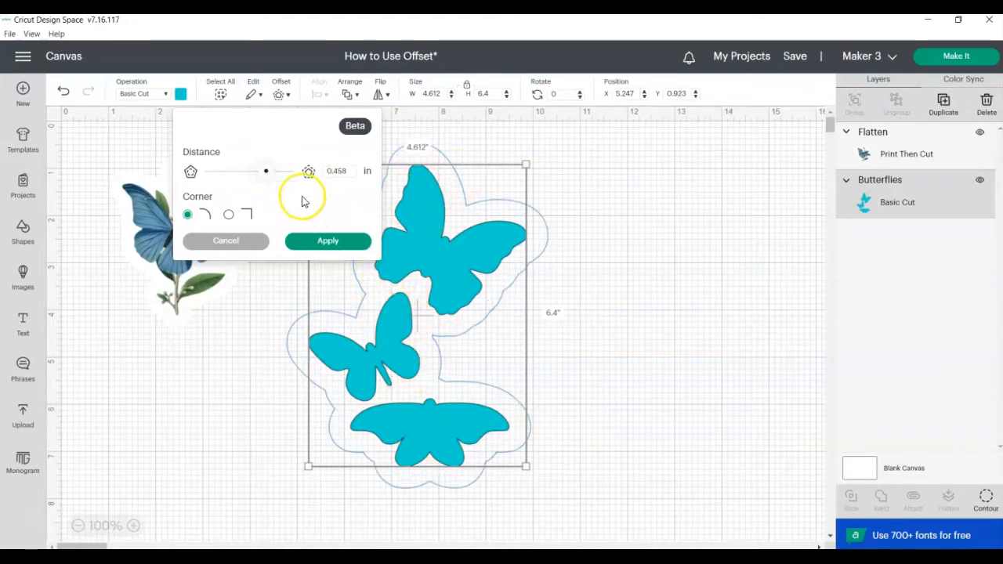
click(337, 171)
text(.25)
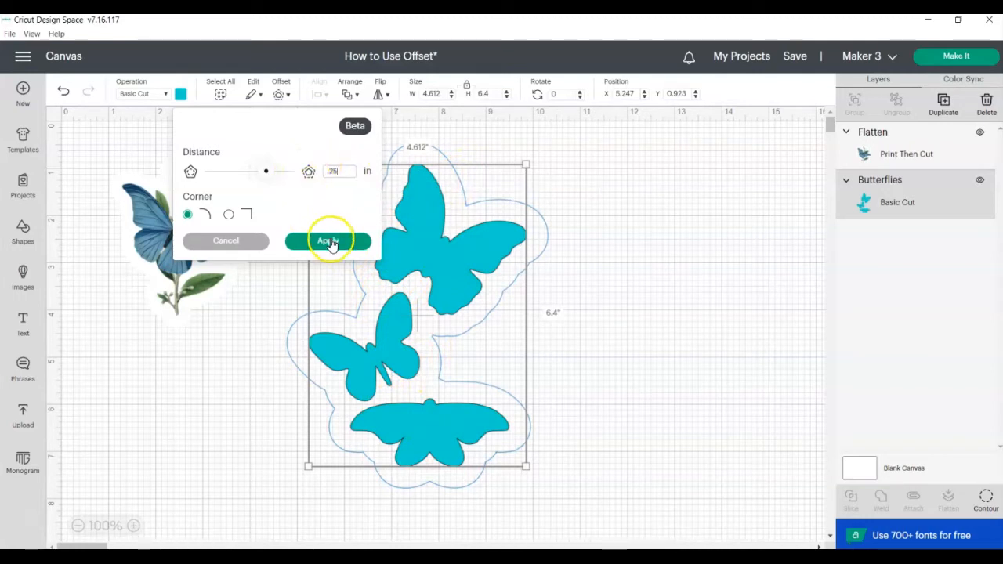
click(328, 241)
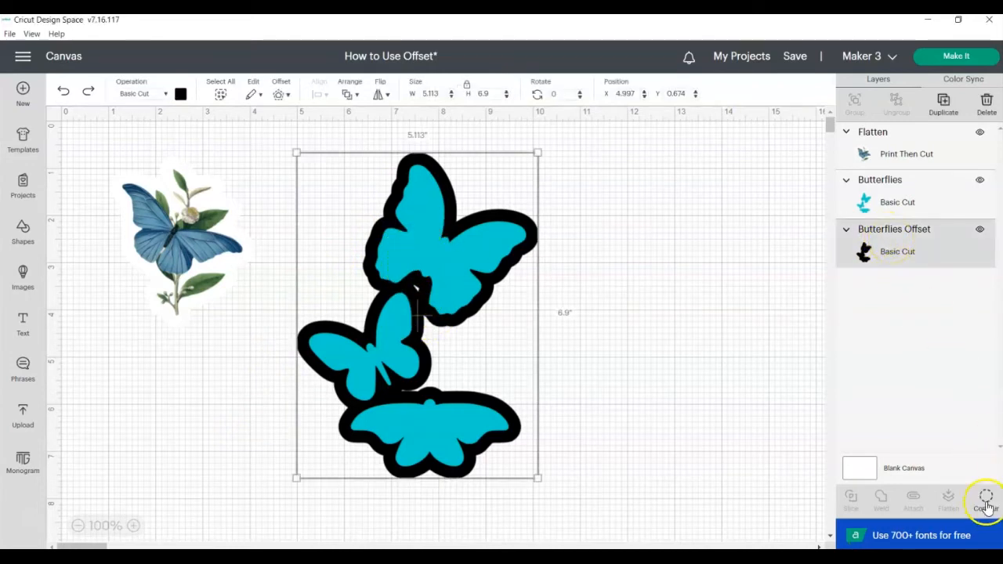
Review the offset in Hide Contour, close it unchanged, and deselect the butterflies.
click(986, 499)
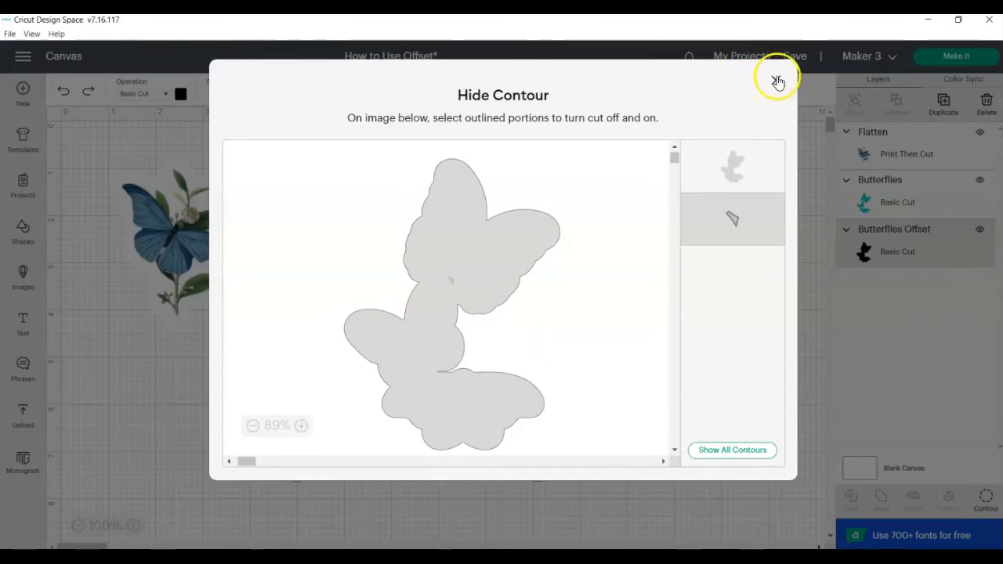
click(778, 80)
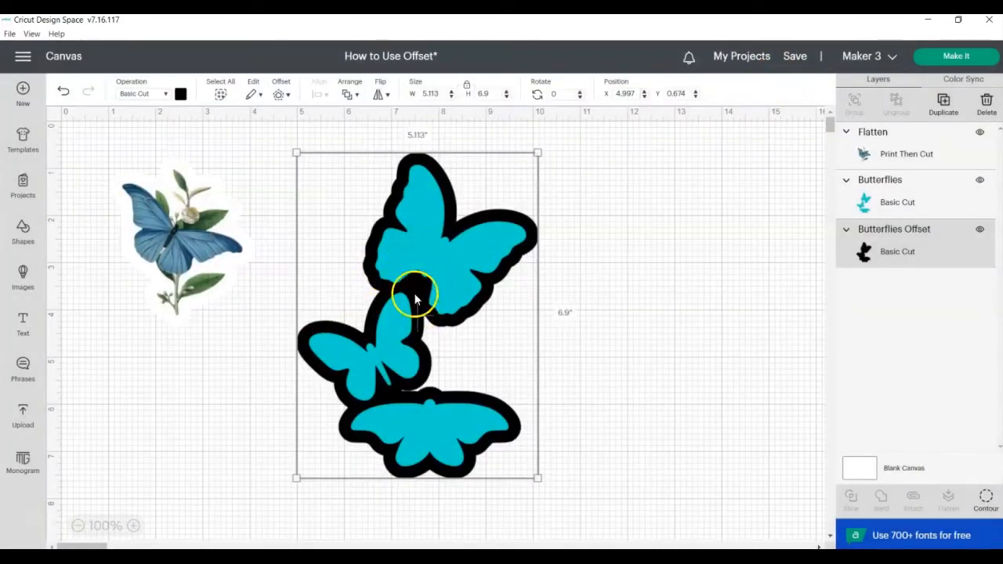
click(191, 398)
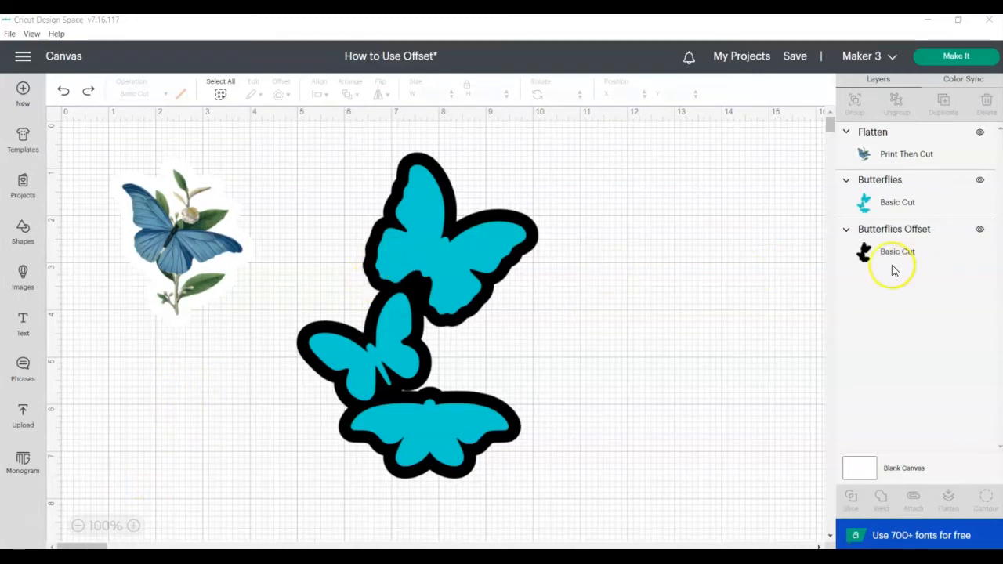
Set the butterflies offset layer's operation to Print Then Cut.
click(897, 252)
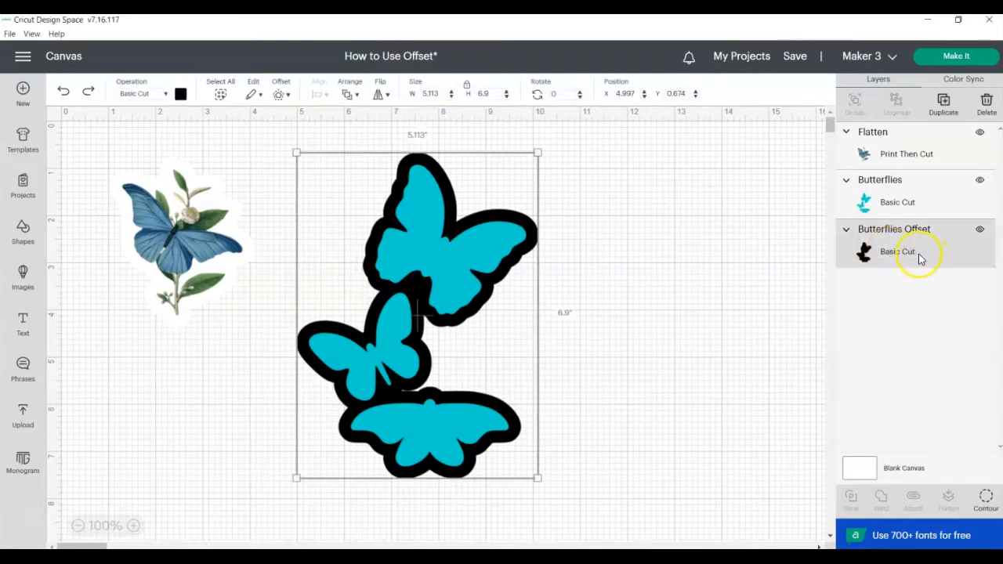
click(143, 94)
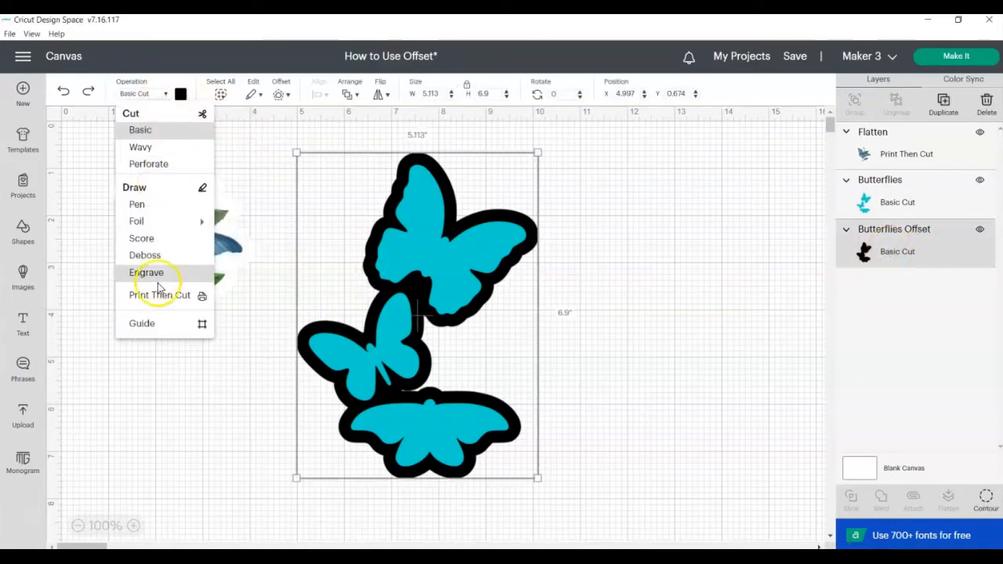
click(160, 296)
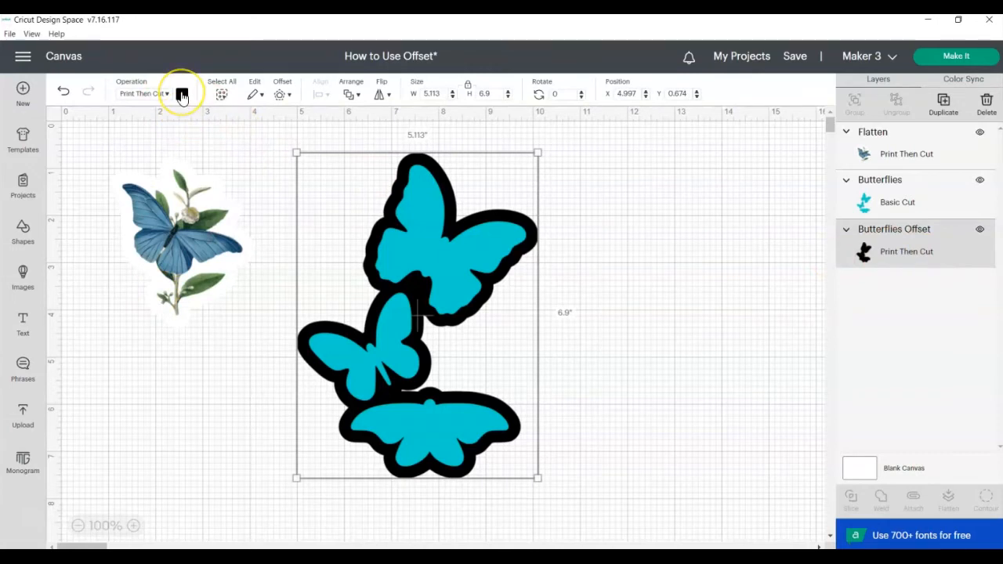
Fill the offset with a purple pattern and shrink the sticker to about 2.5 × 3.3 in.
click(182, 94)
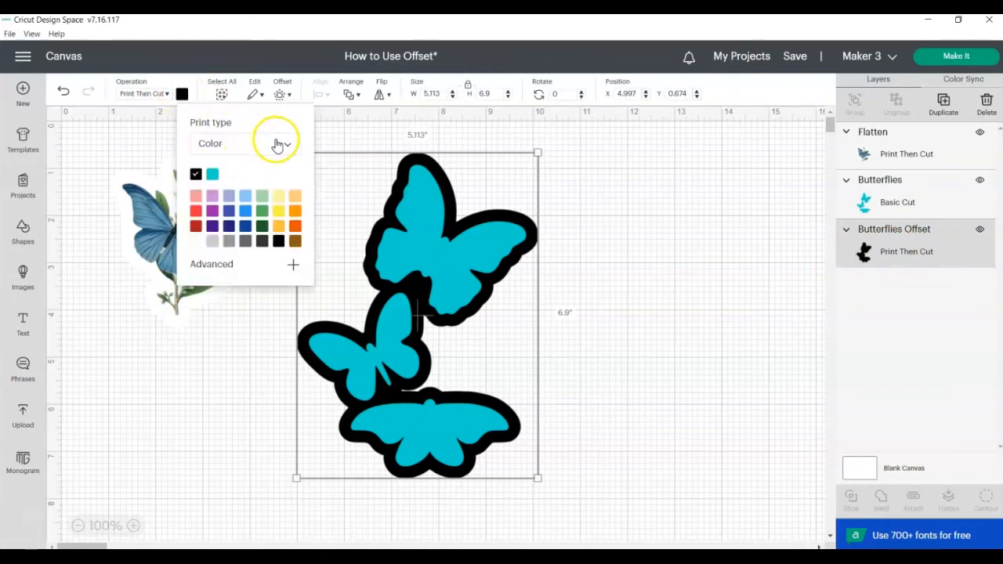
click(245, 144)
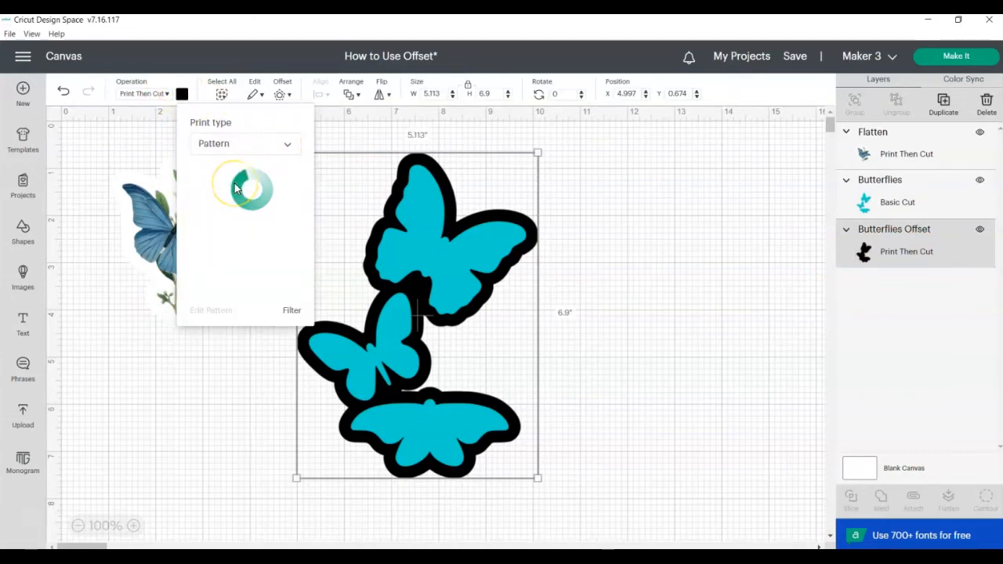
click(206, 184)
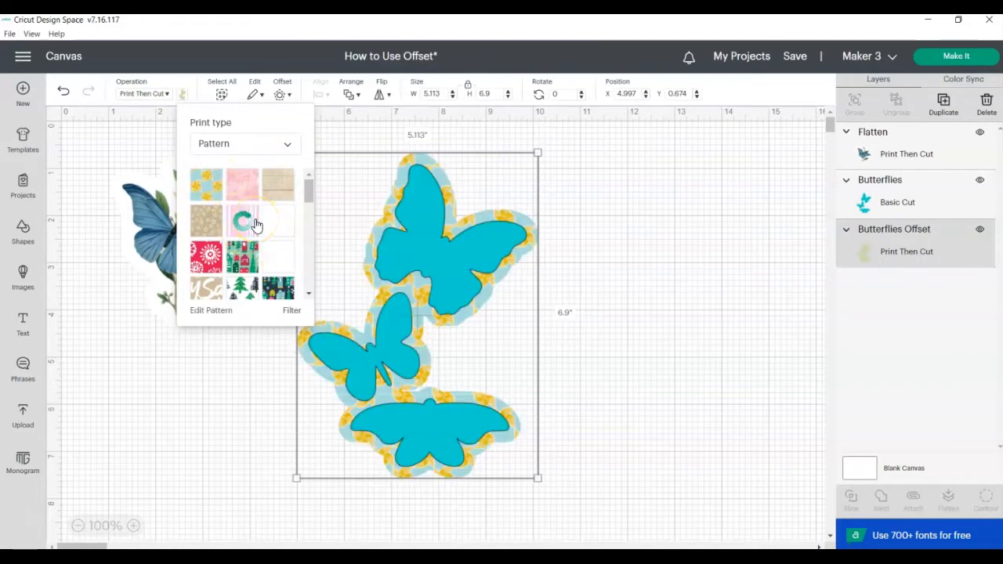
click(243, 219)
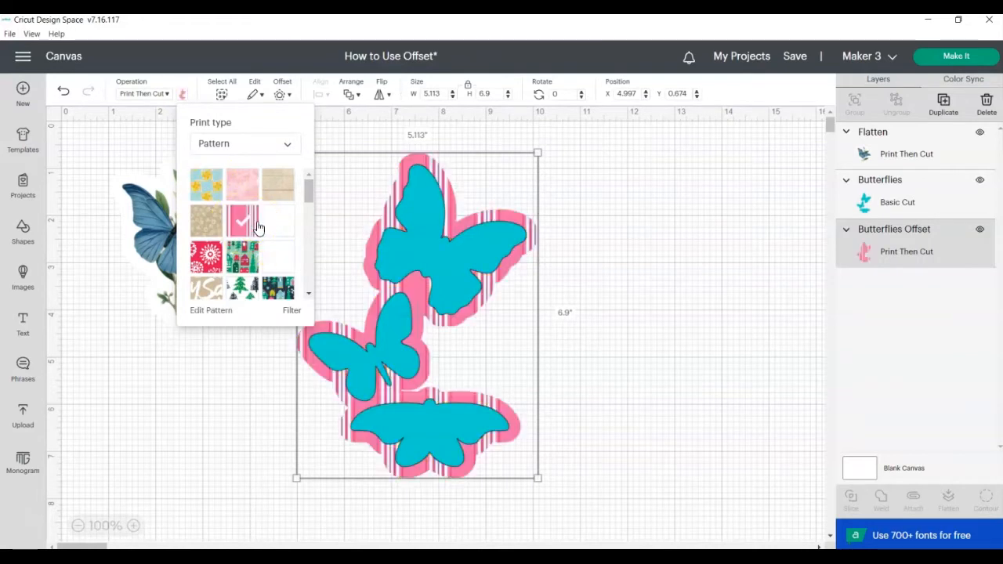
scroll(down, 3)
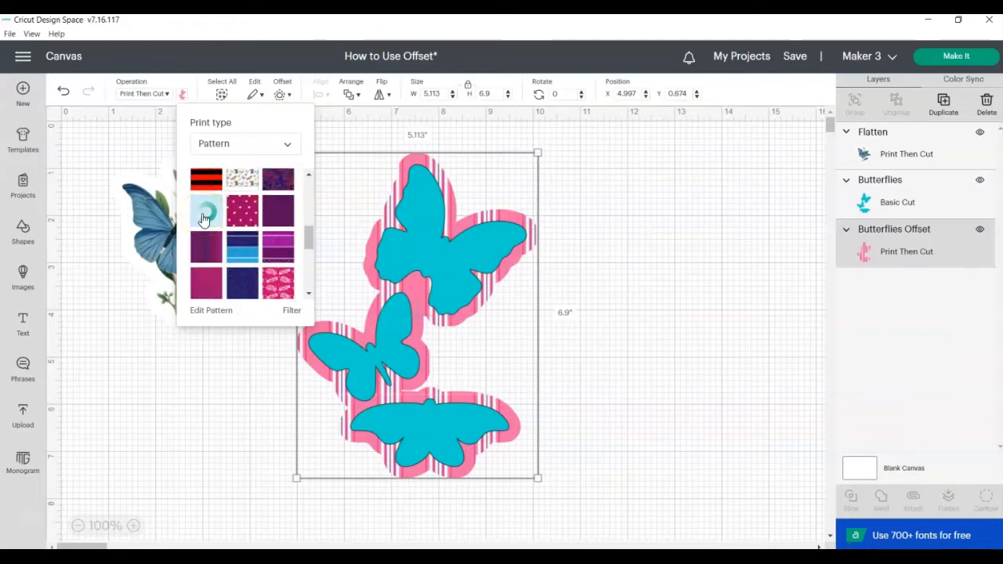
click(205, 211)
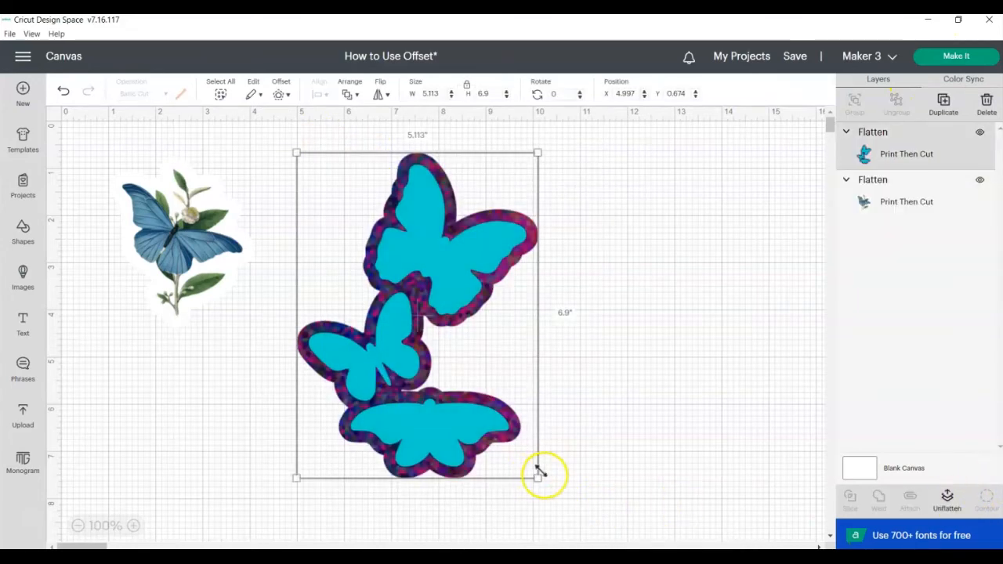
drag(537, 476, 413, 310)
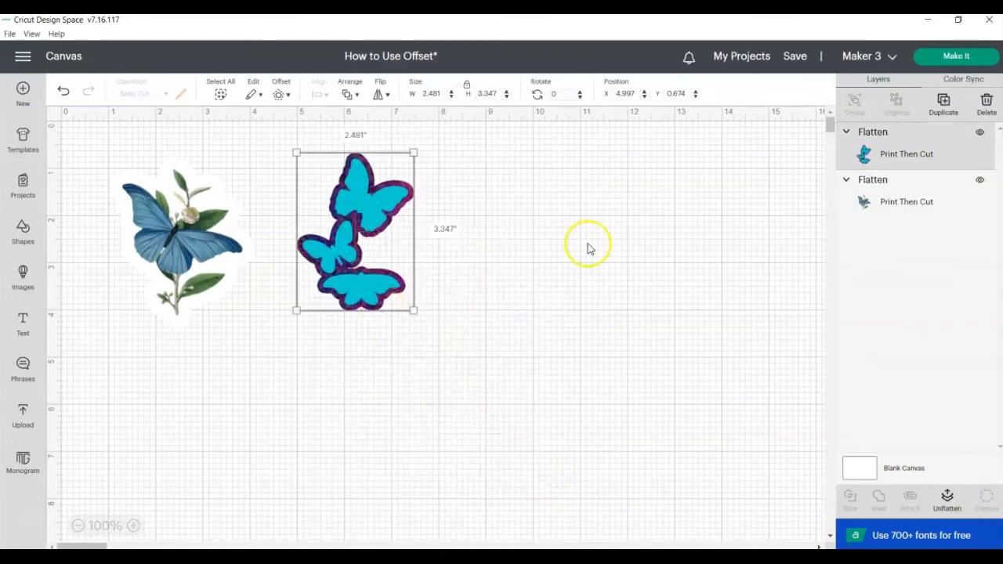
click(956, 55)
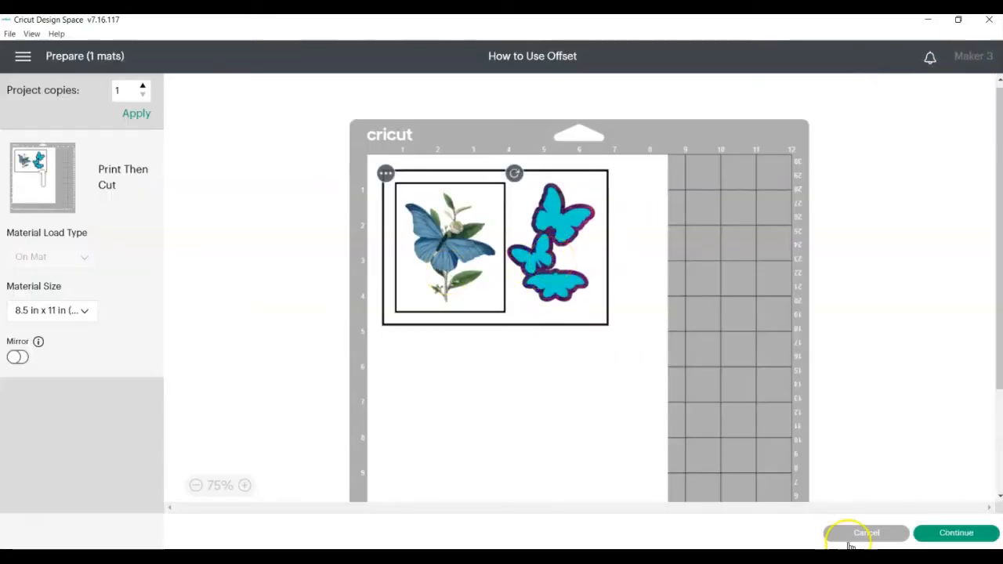
Cancel the Prepare mat preview to return to the canvas.
click(866, 533)
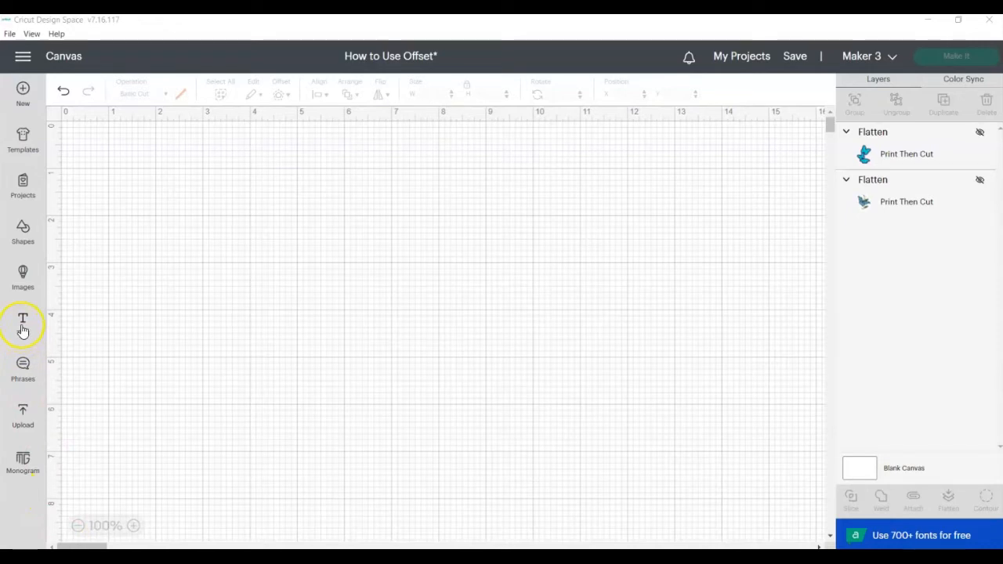
Add 'Offset' text and preview a 0.25 in rounded offset around it.
click(23, 321)
text(Offset)
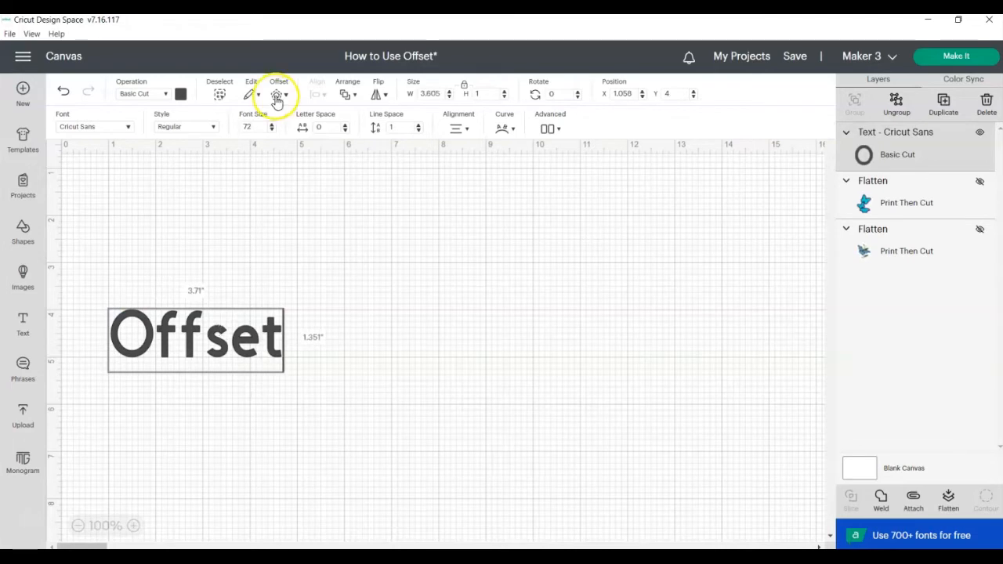
click(279, 94)
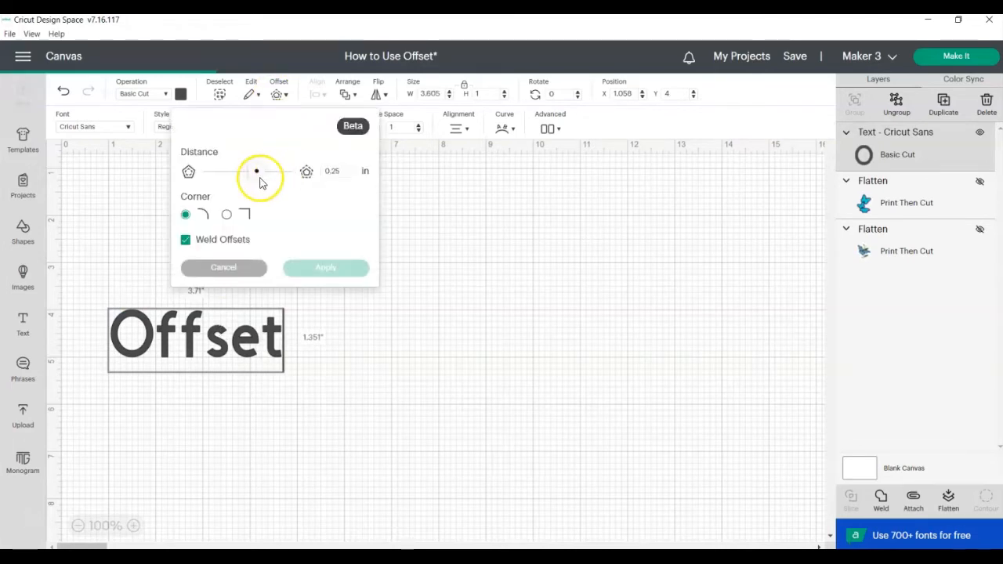
drag(256, 171, 256, 171)
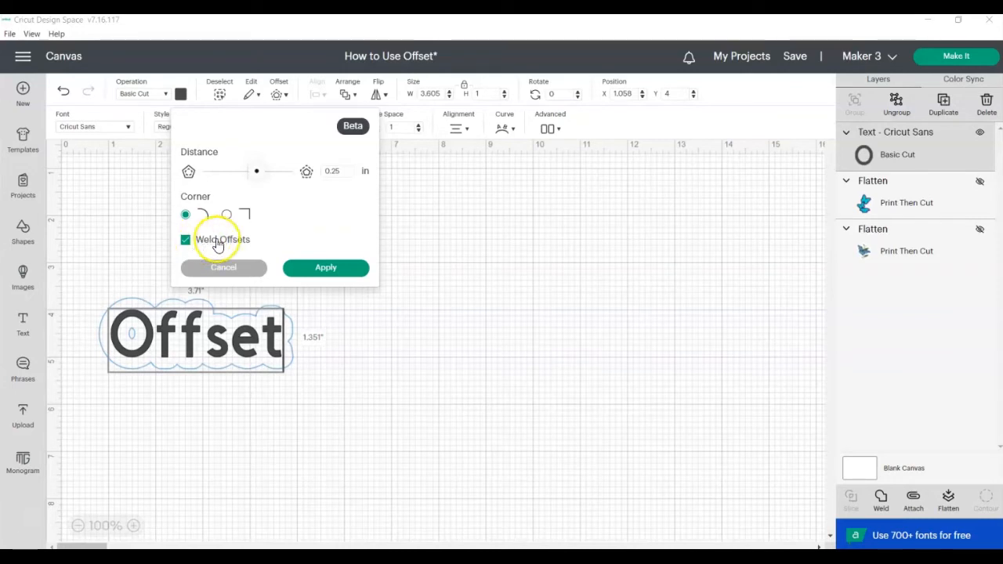
Turn off Weld Offsets and apply the 0.25 in offset to the Offset text.
click(325, 268)
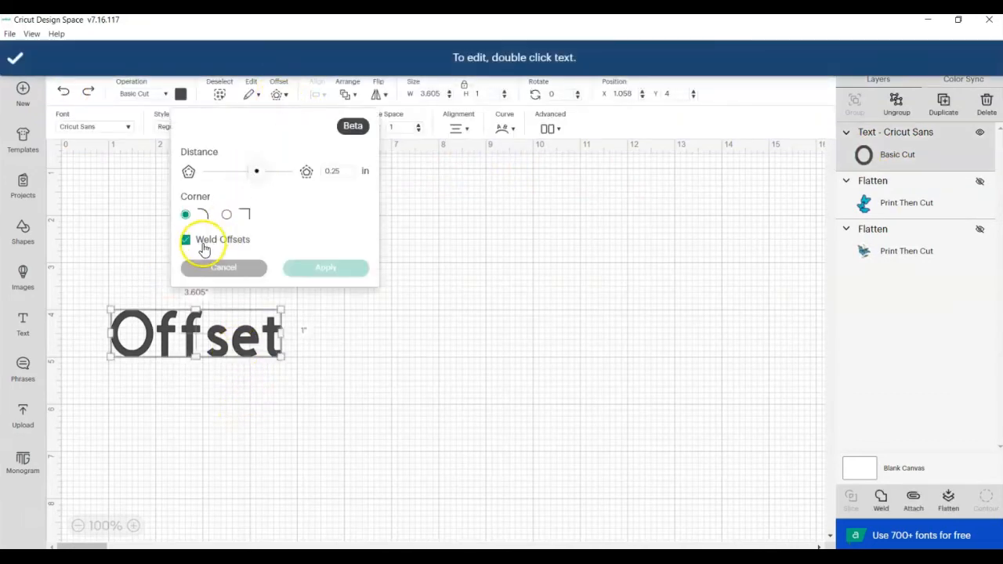
click(186, 240)
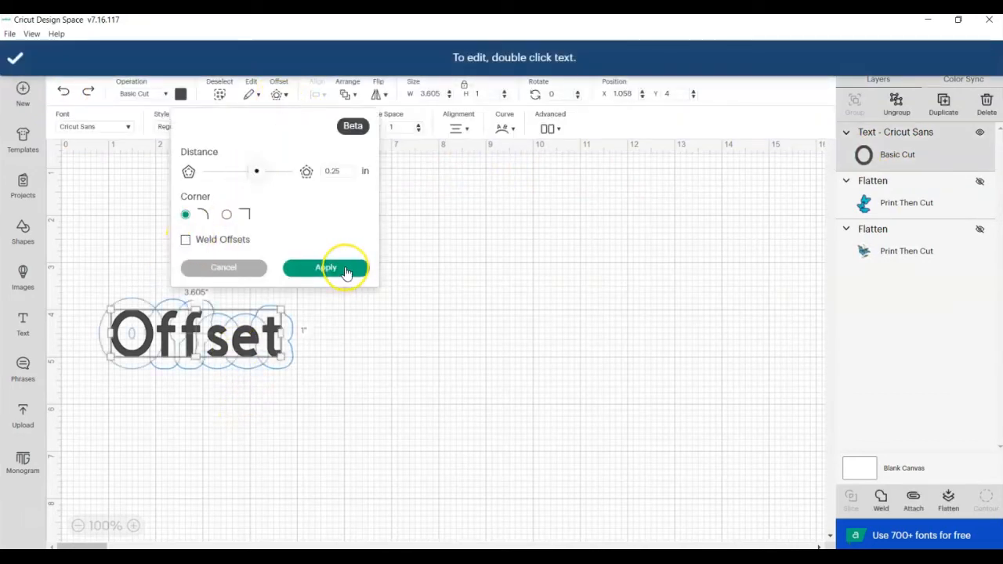
click(325, 267)
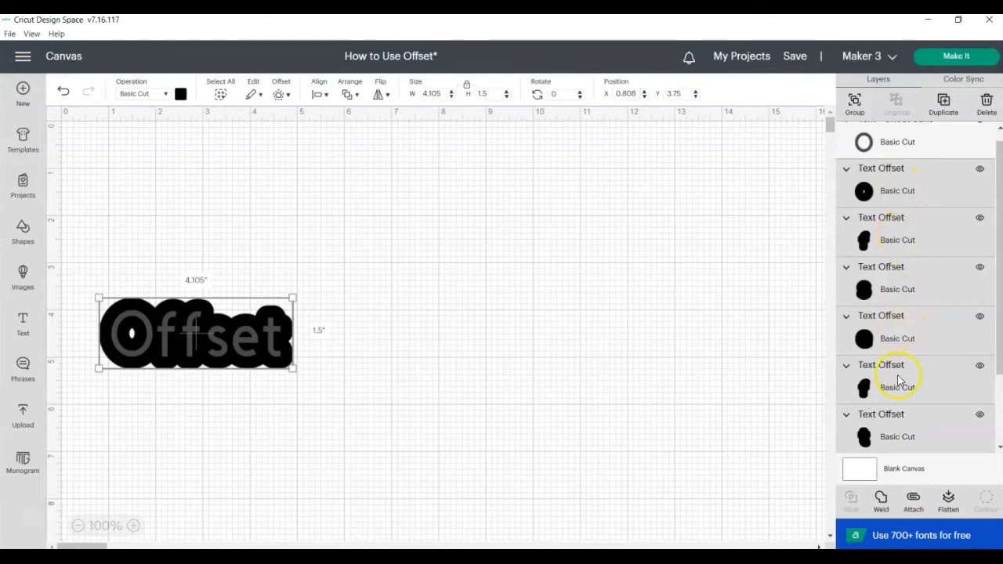
mouse_move(619, 372)
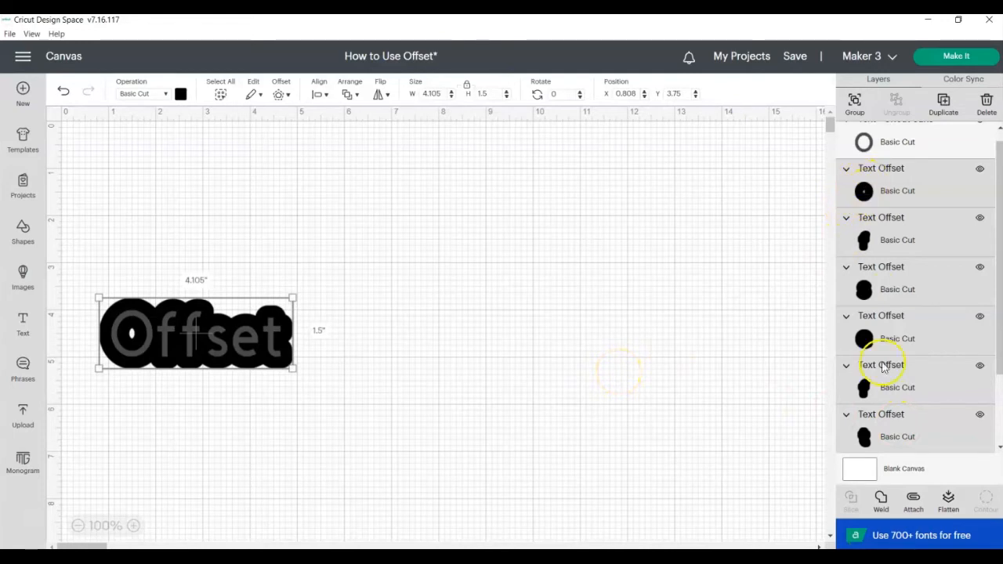
mouse_move(882, 433)
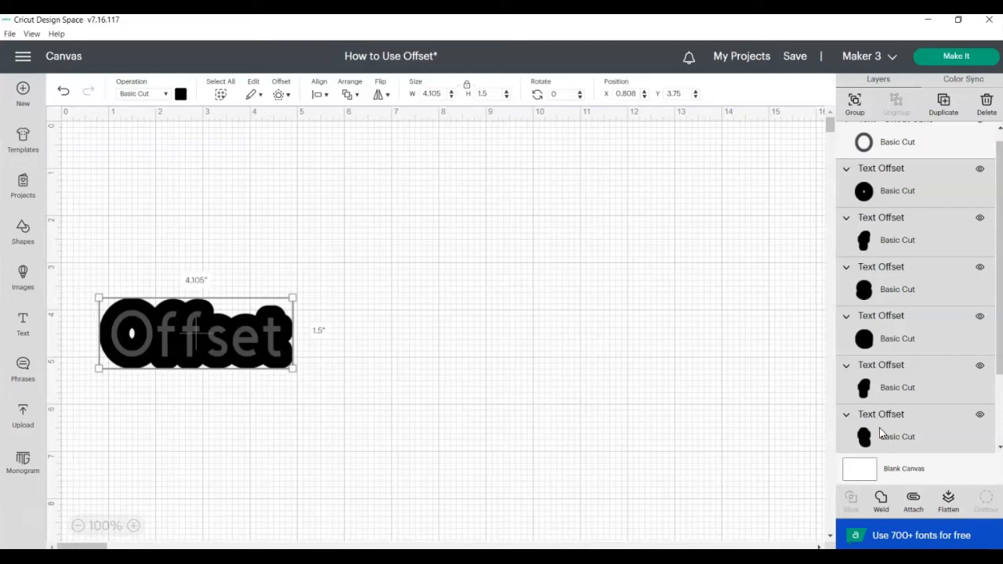
mouse_move(881, 433)
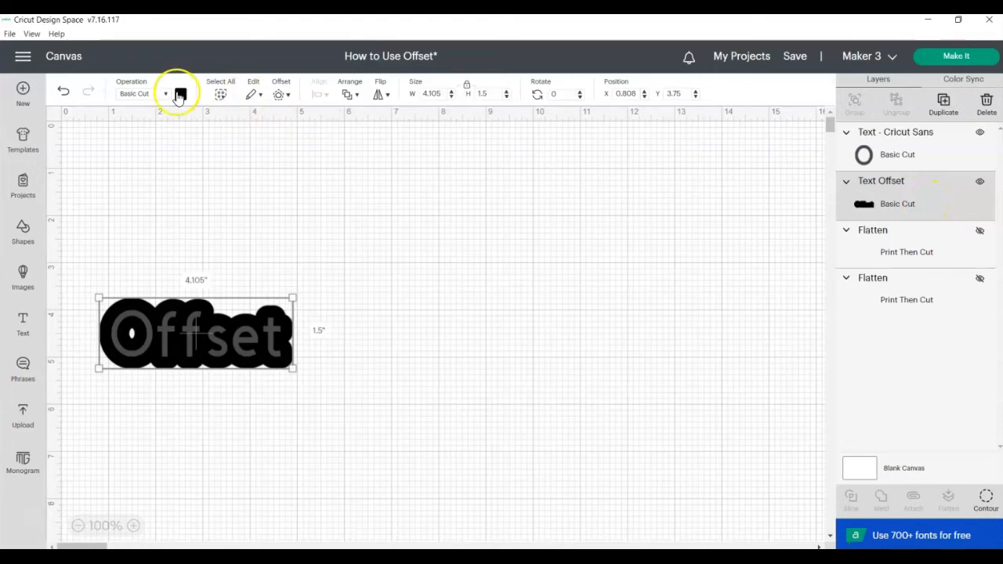
Make the Offset text's outline pink, close Contour unchanged, and deselect the sticker.
click(180, 94)
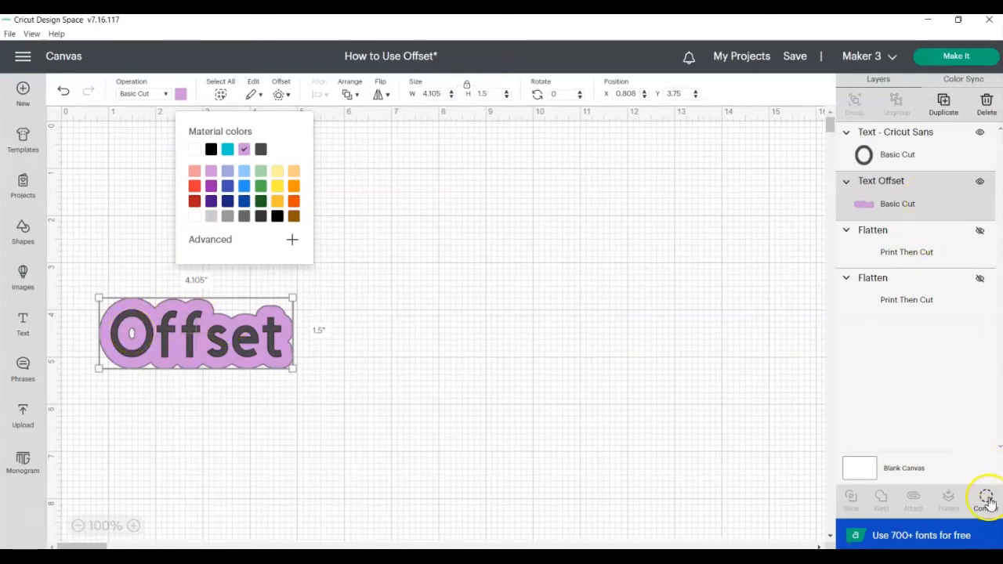
click(986, 498)
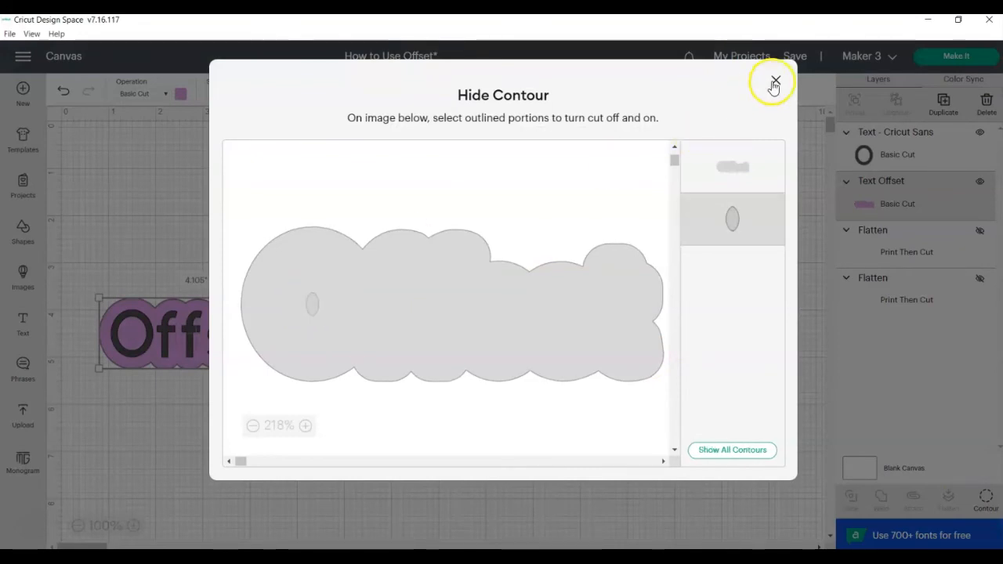
click(775, 82)
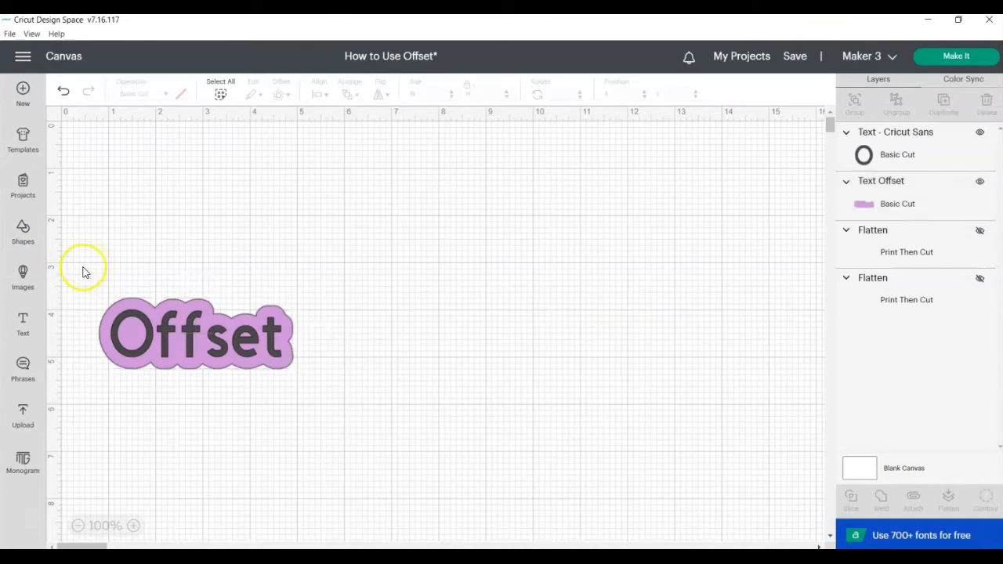
click(196, 333)
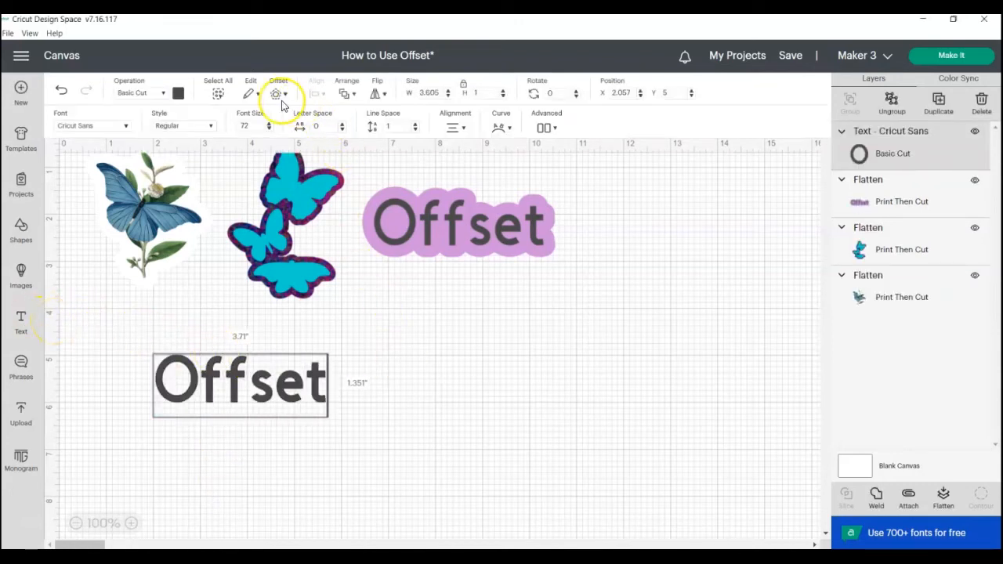
Apply a trial rounded-corner offset to the plain Offset text.
click(278, 93)
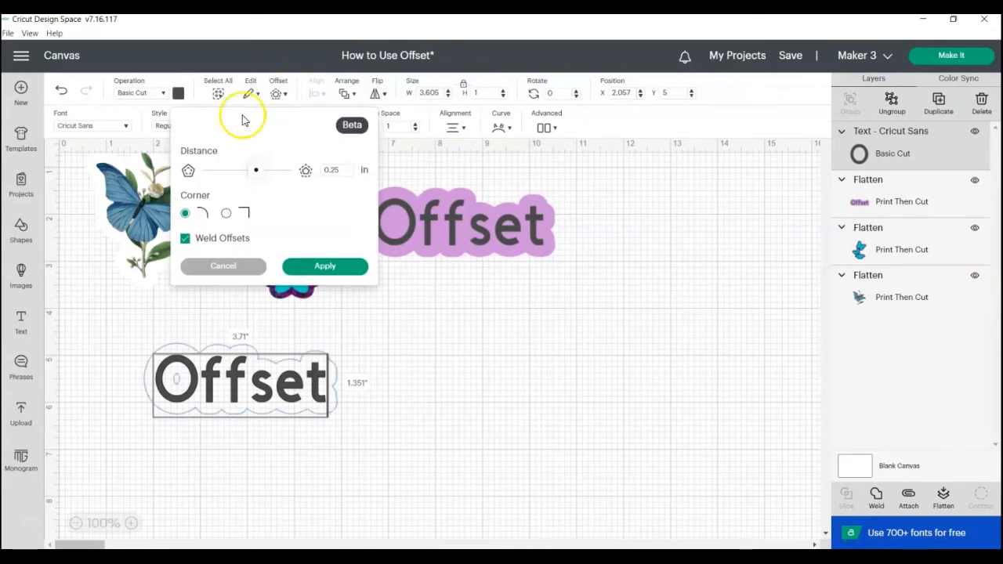
mouse_move(229, 147)
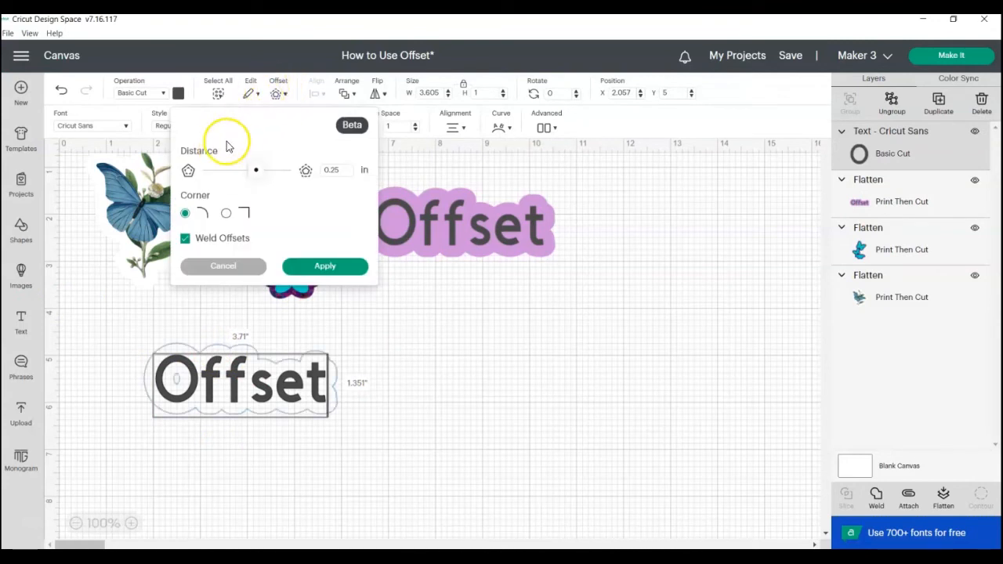
mouse_move(273, 180)
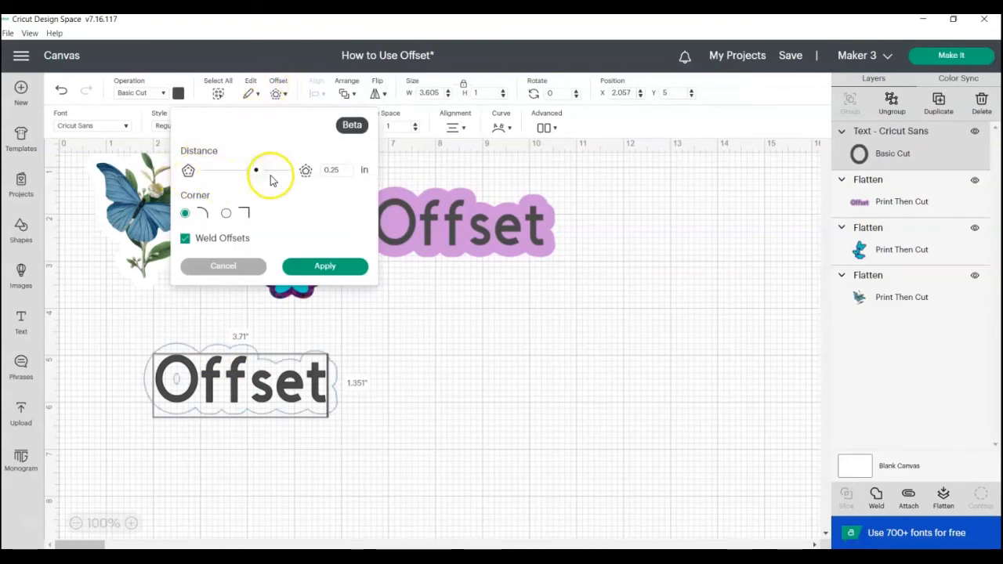
click(185, 213)
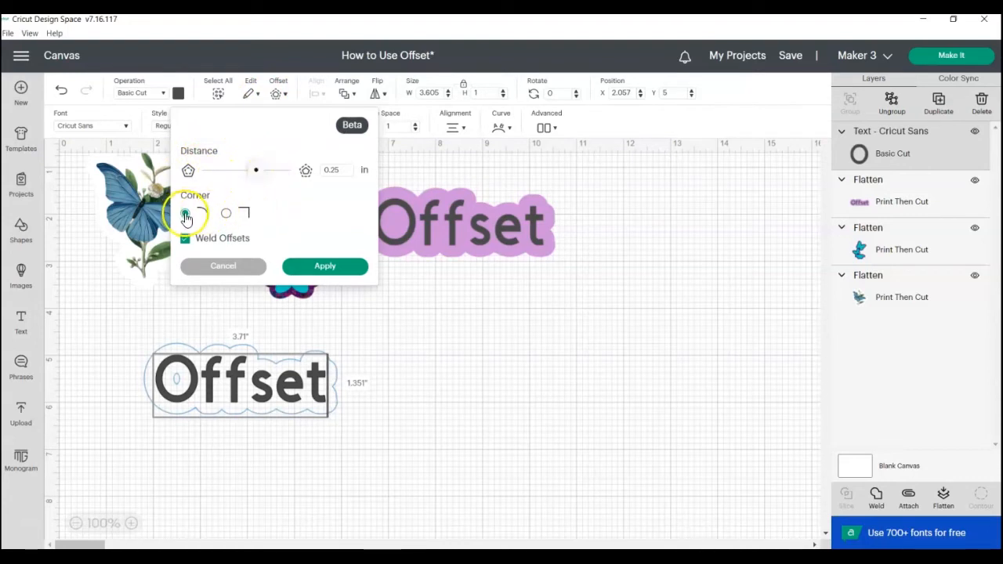
click(185, 212)
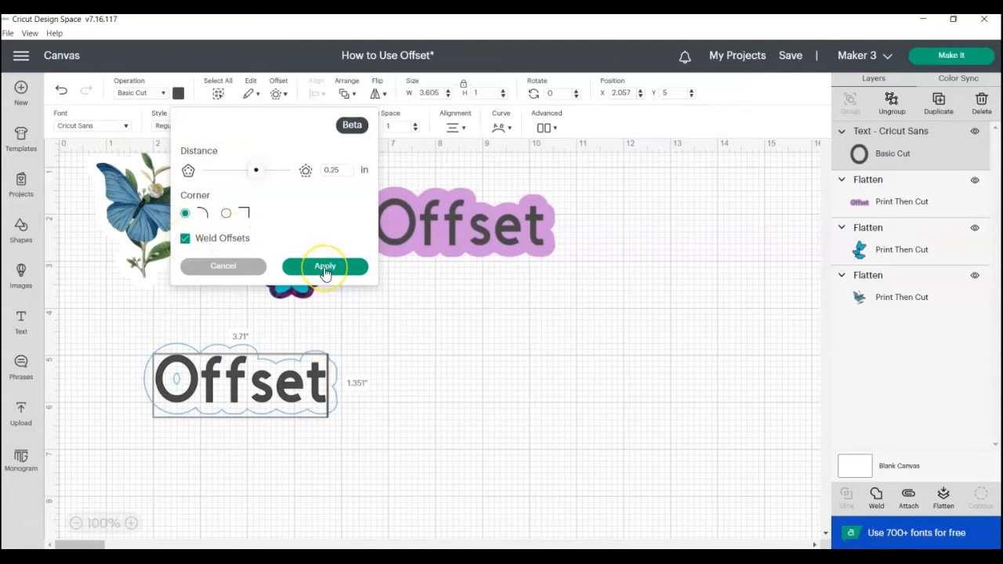
click(324, 267)
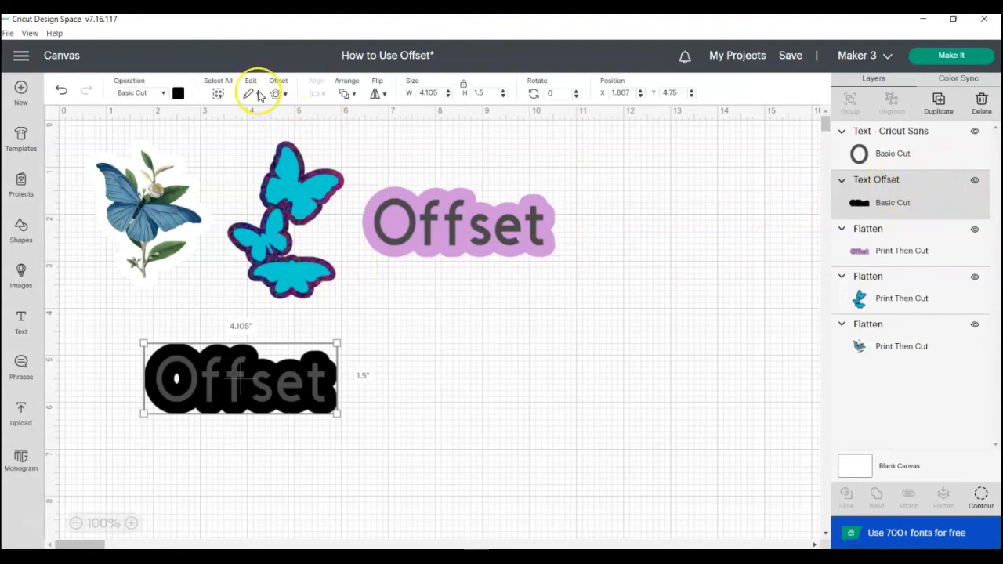
Reopen Offset, dismiss the preview, and undo the text and its offset.
click(250, 92)
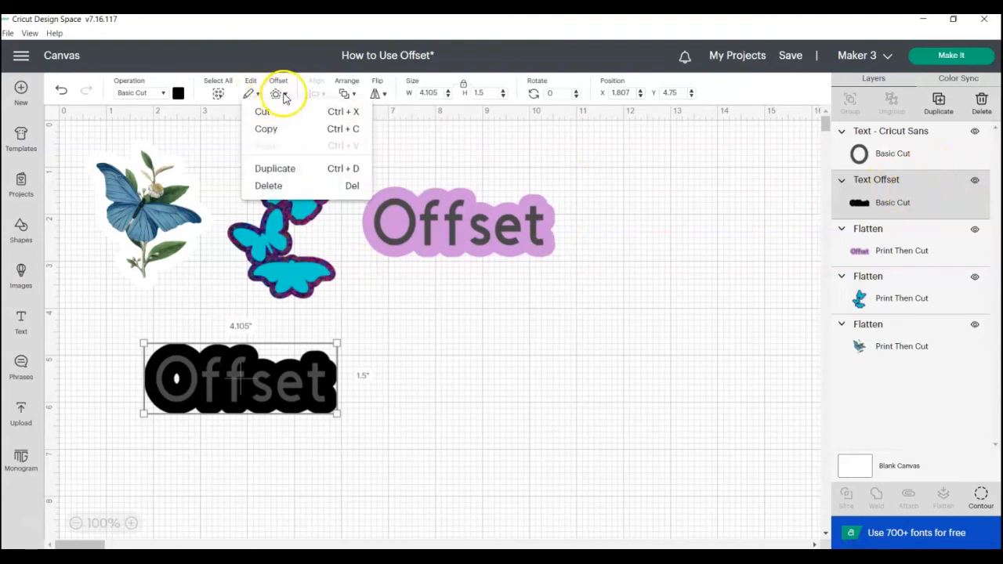
click(277, 93)
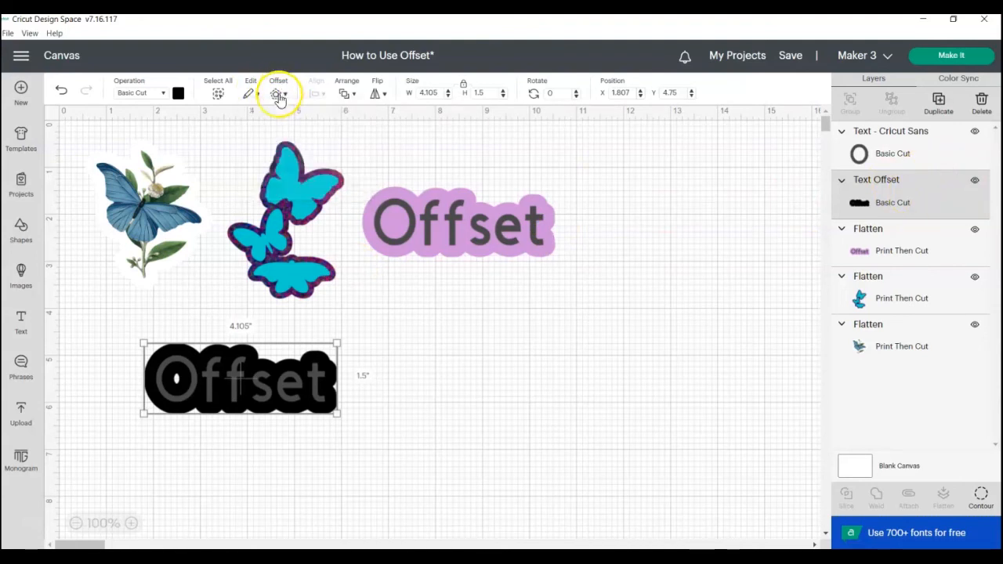
click(277, 93)
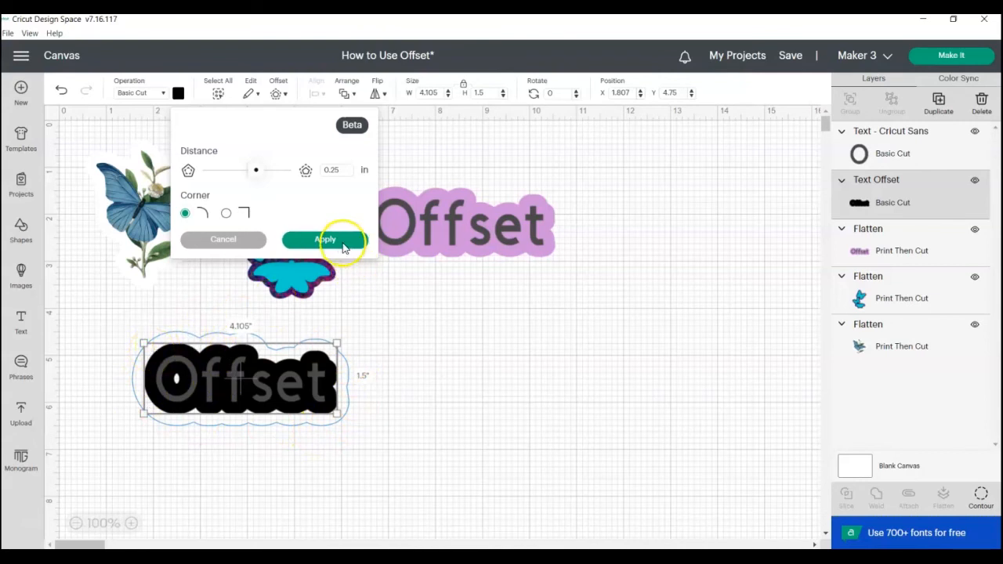
click(325, 239)
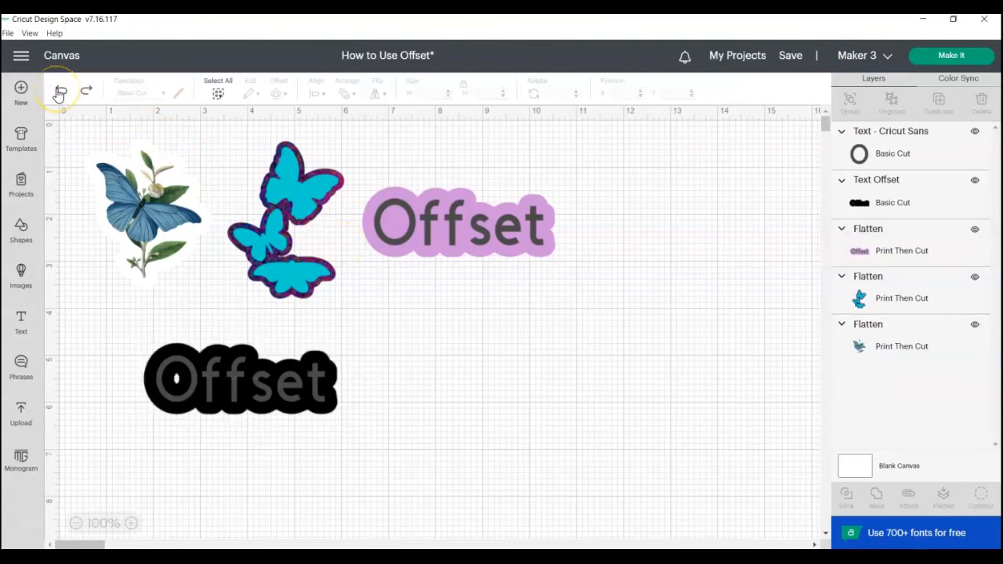
click(241, 378)
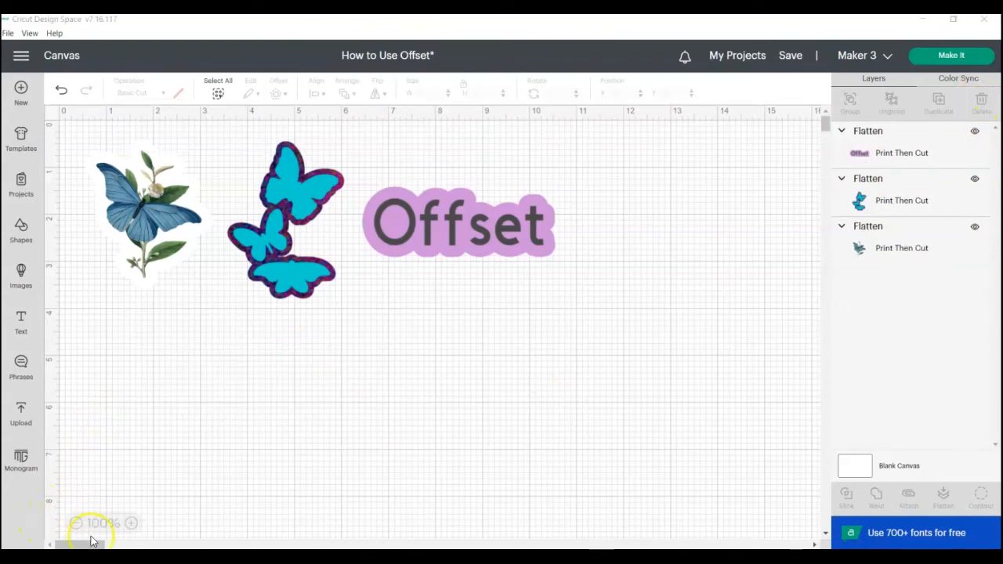
mouse_move(21, 231)
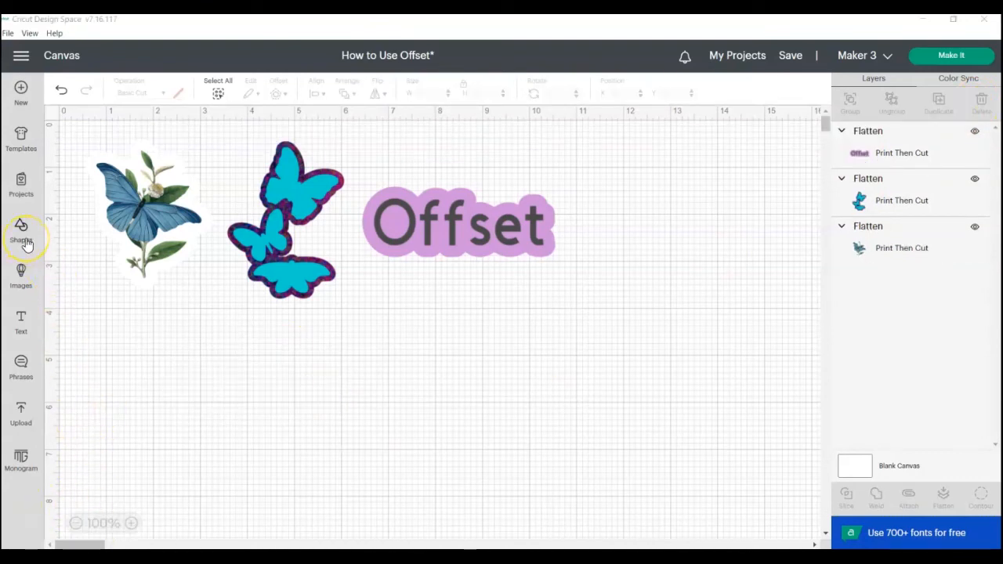
Open the Shapes library and scroll through the free and subscription shapes.
click(20, 232)
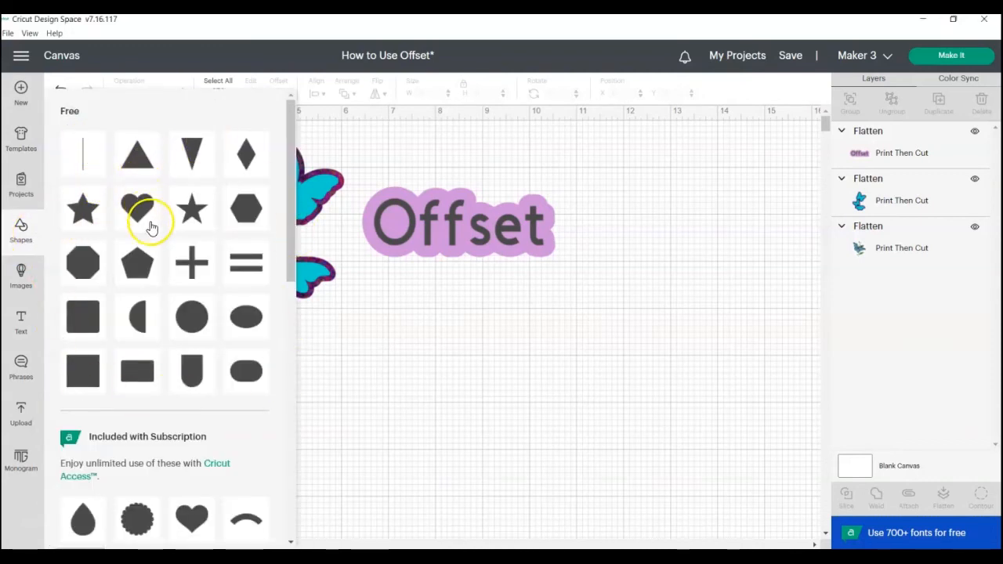
scroll(down, 3)
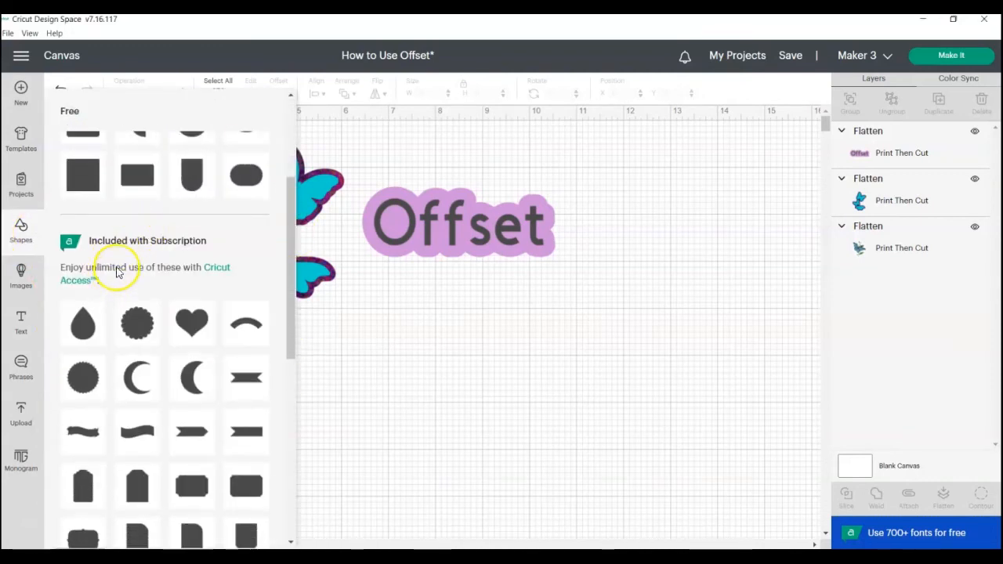
scroll(down, 3)
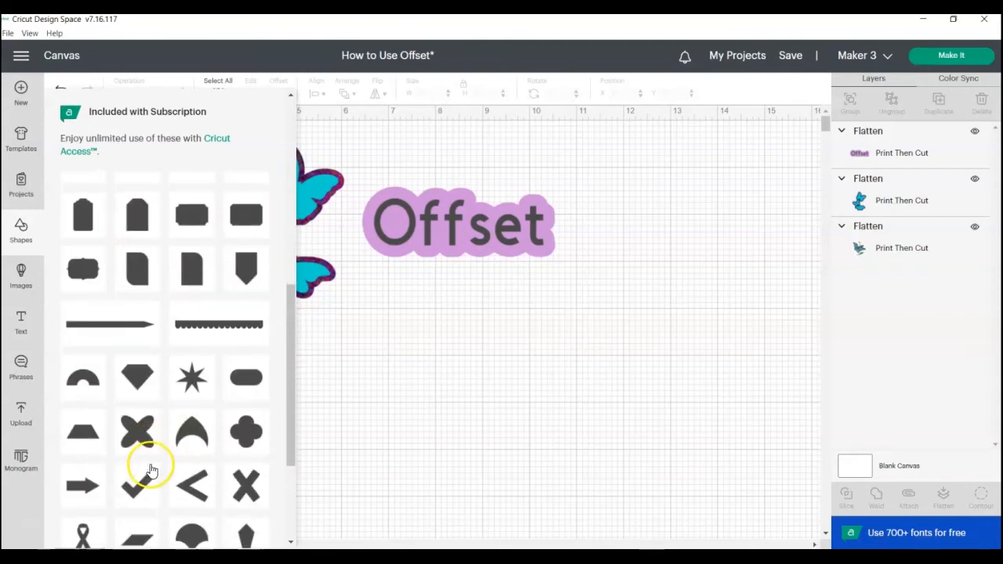
scroll(down, 3)
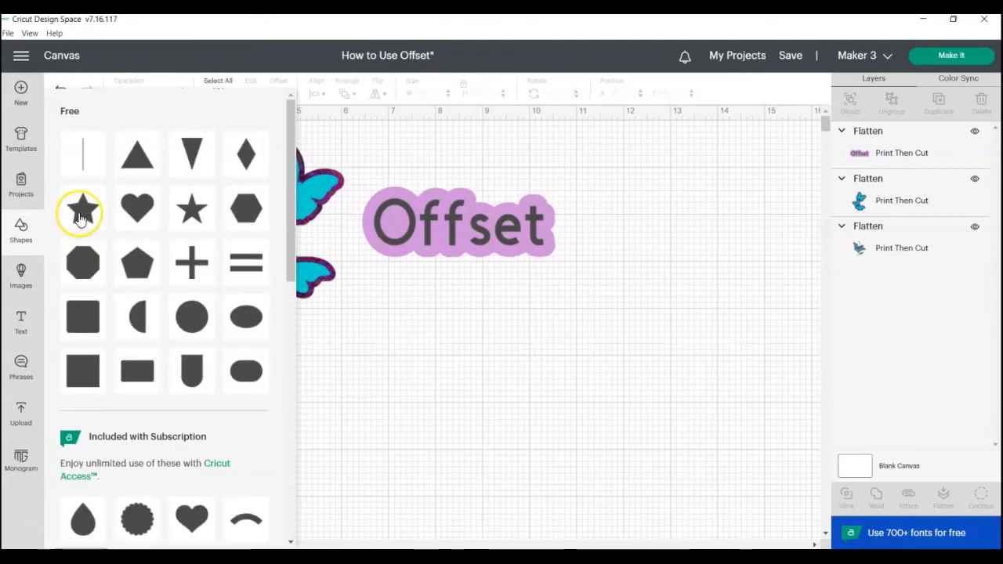
Insert a star, add three stacked square-corner offsets around it, and select all layers.
click(82, 208)
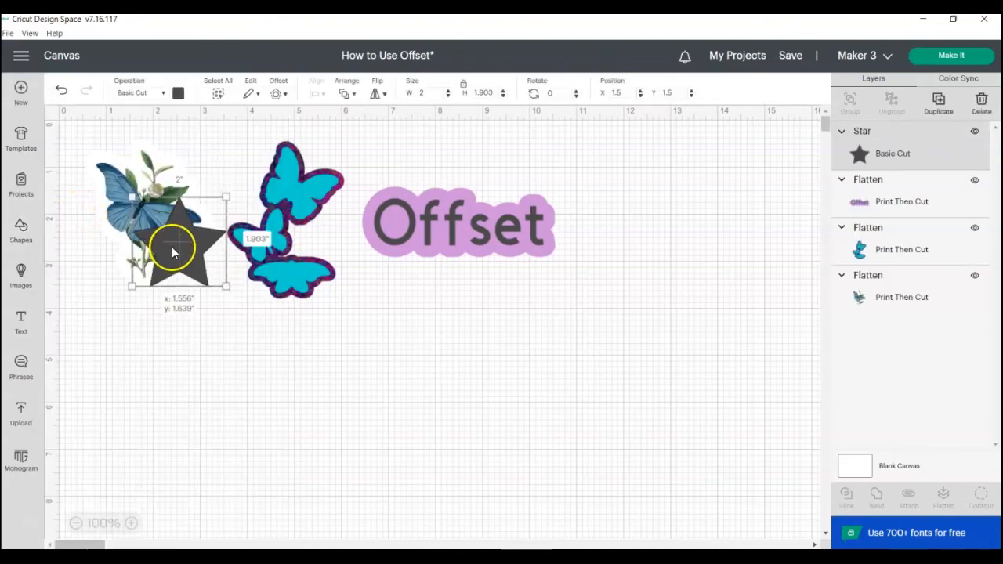
click(278, 93)
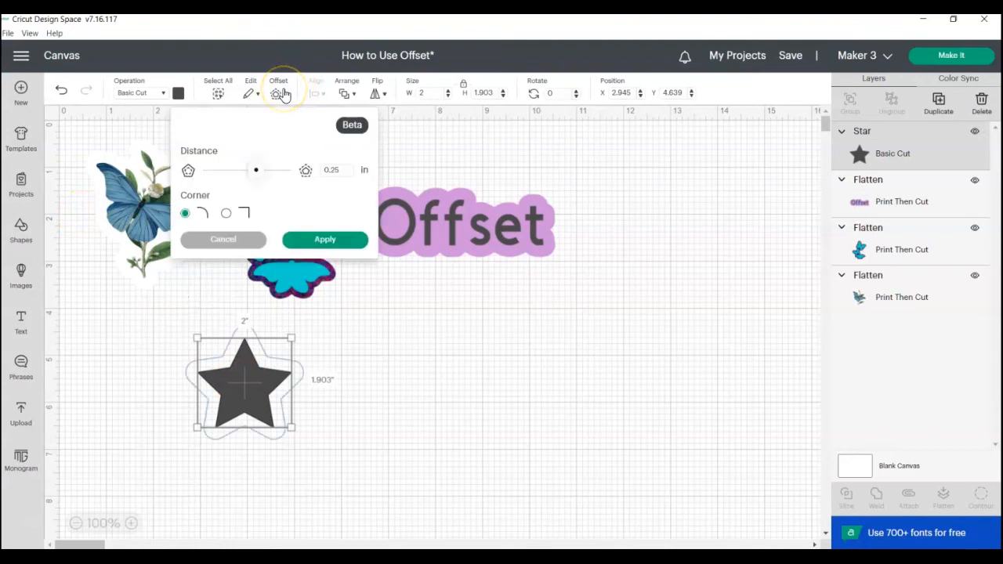
click(226, 212)
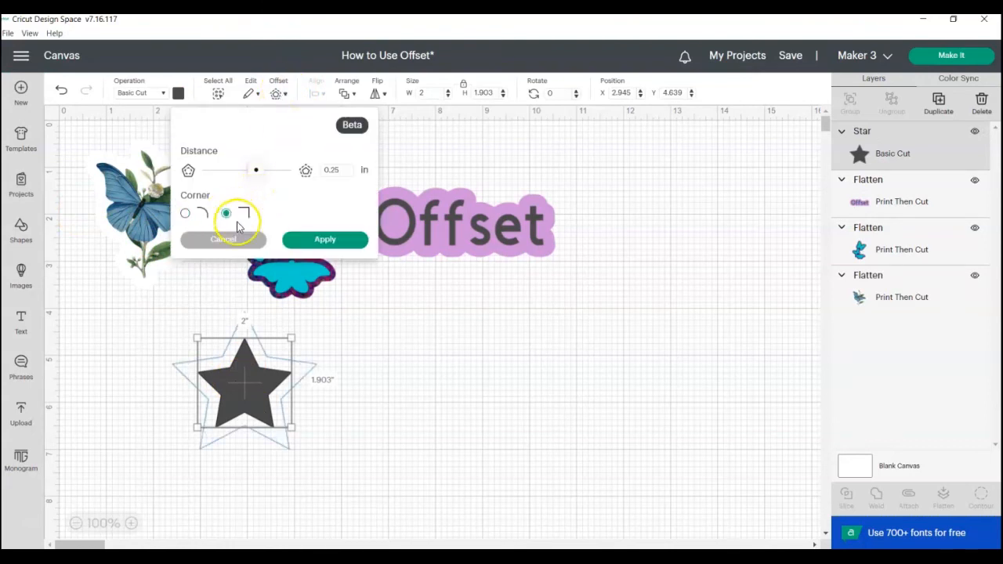
click(324, 239)
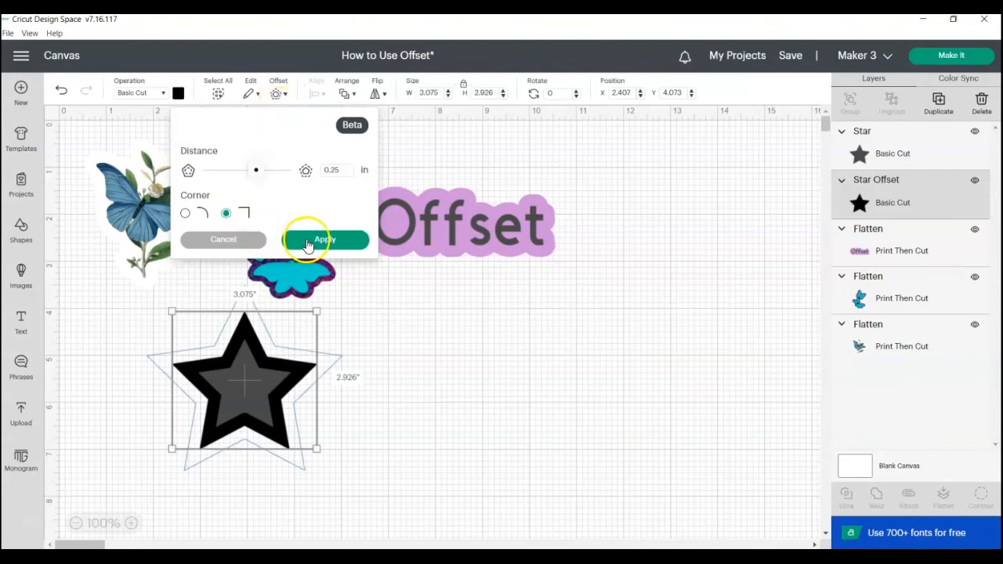
click(325, 239)
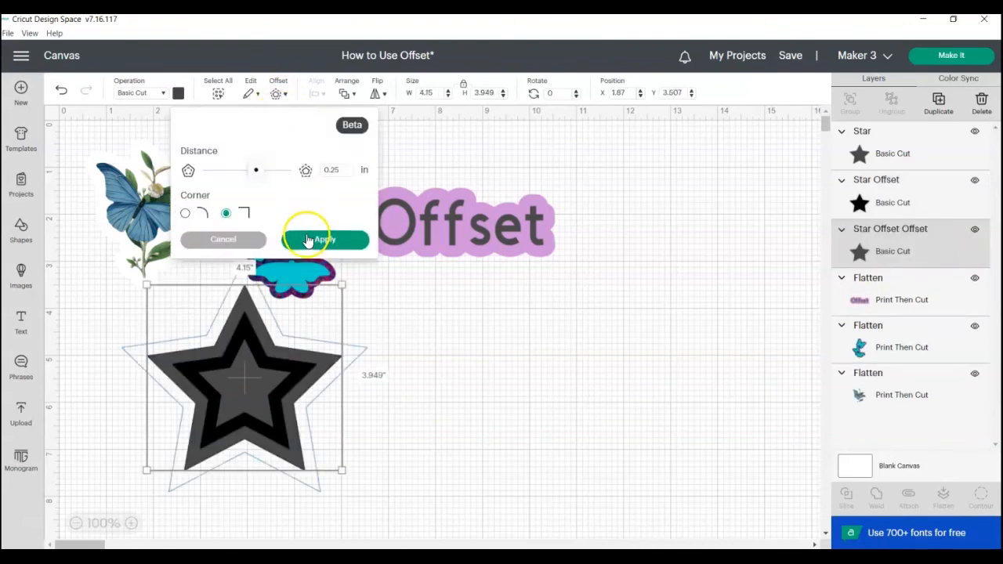
click(325, 239)
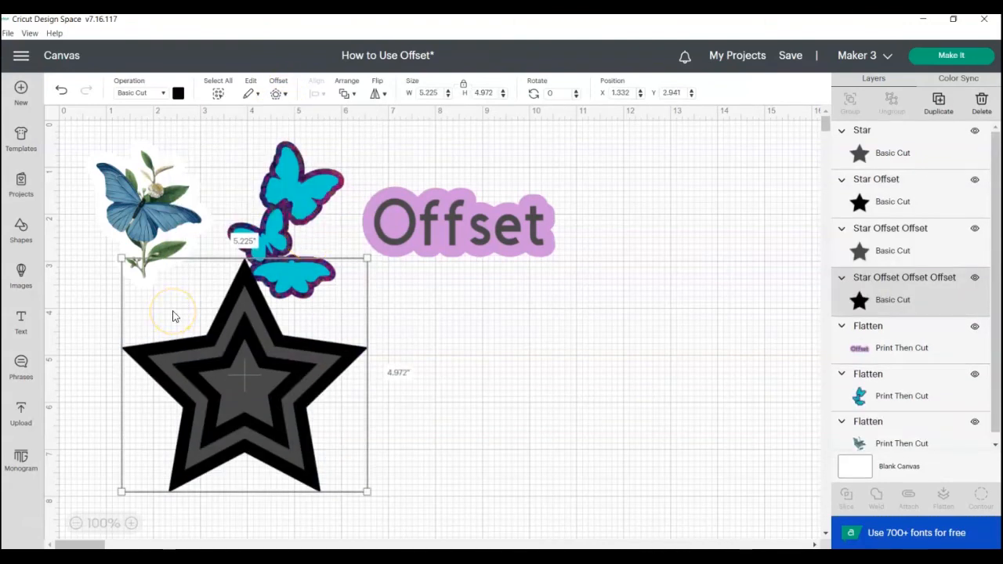
mouse_move(200, 392)
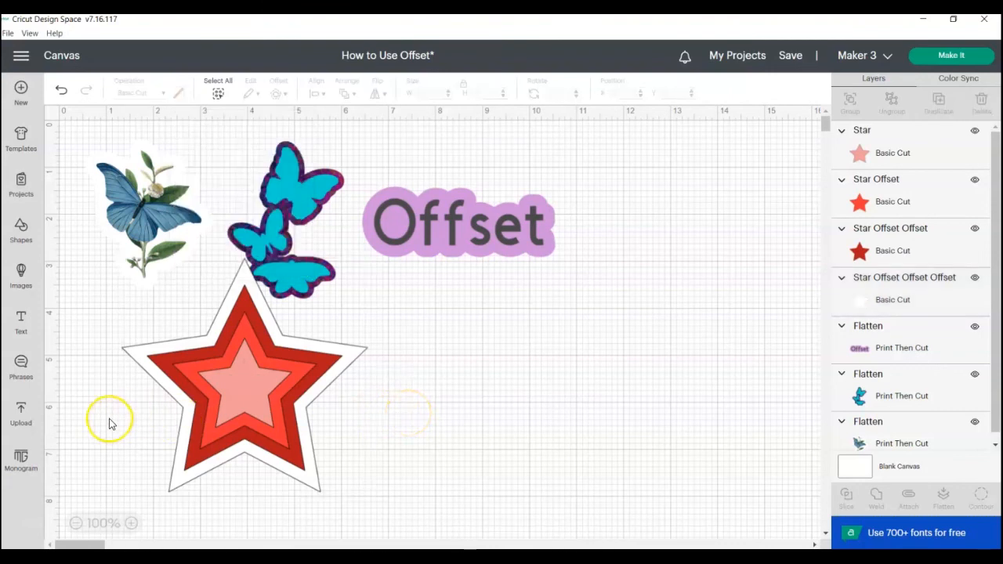
click(243, 376)
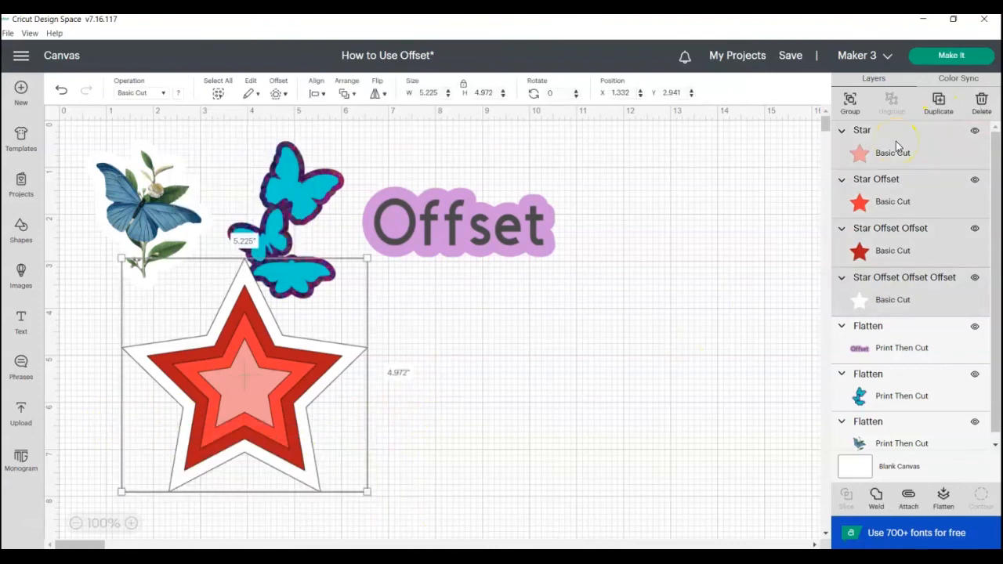